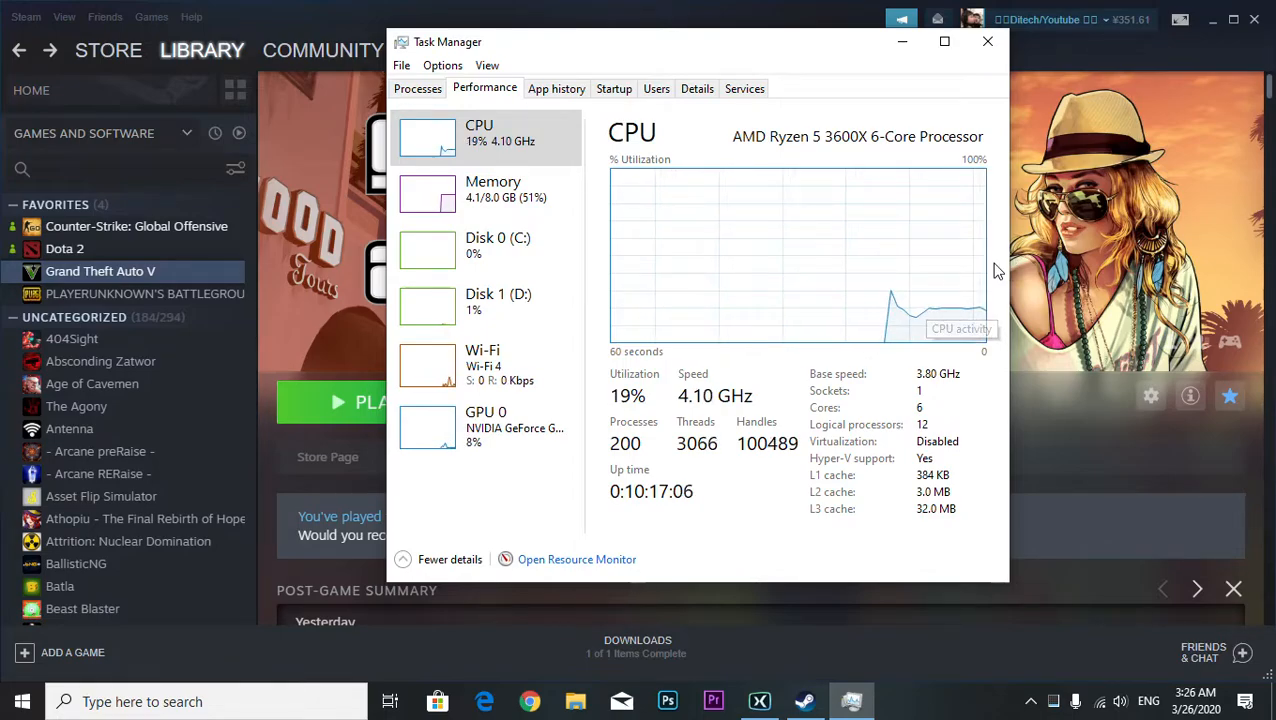
mouse_move(790, 205)
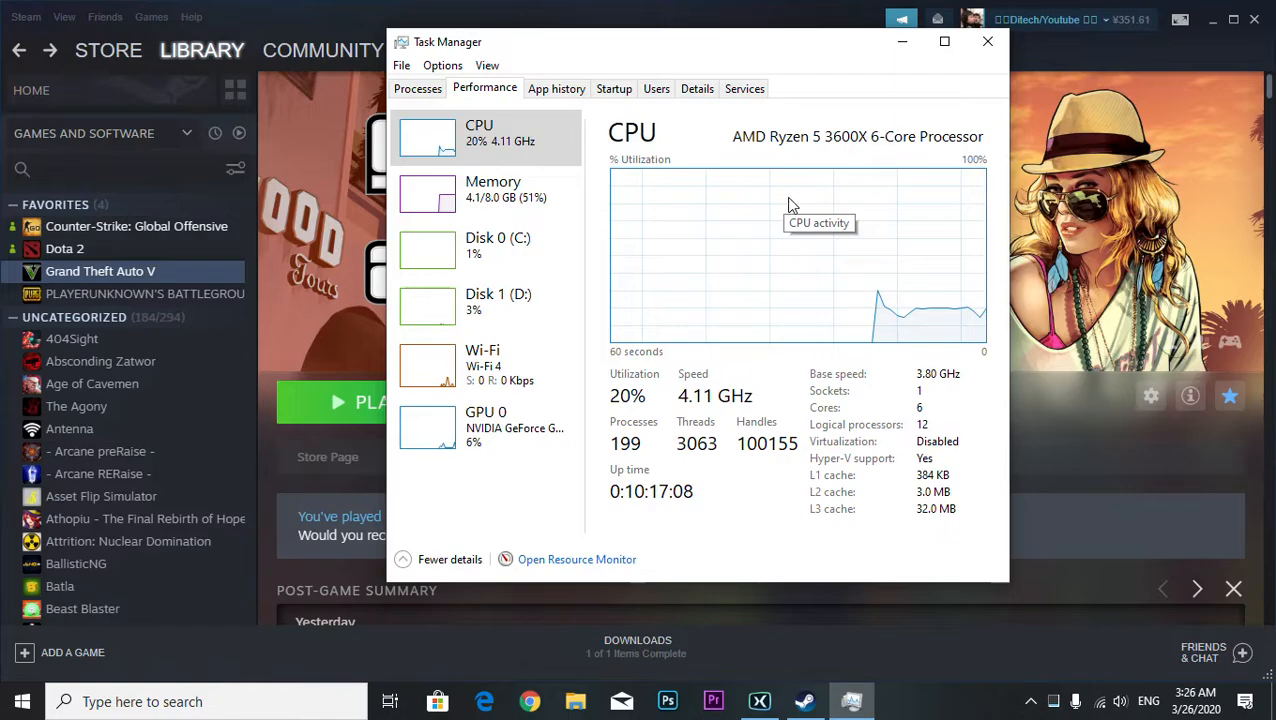
Close Task Manager after checking the CPU details, returning to Steam's GTA V page.
left_click(987, 41)
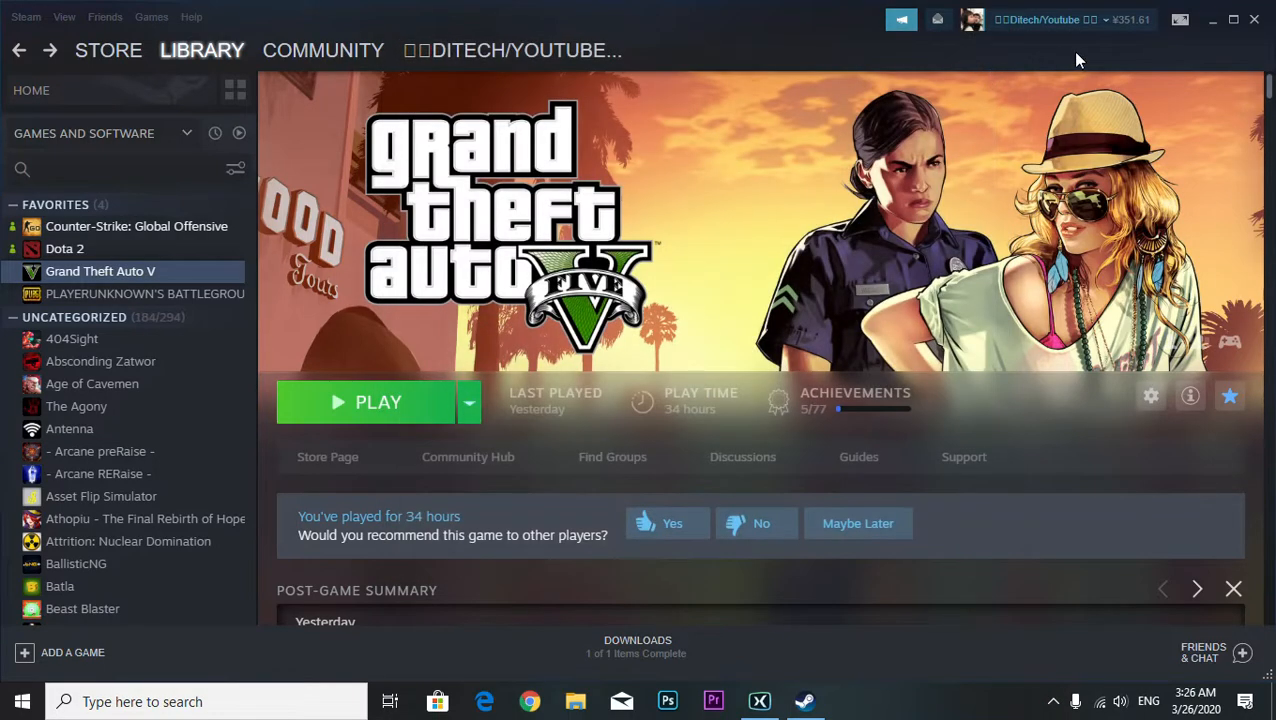
mouse_move(1210, 37)
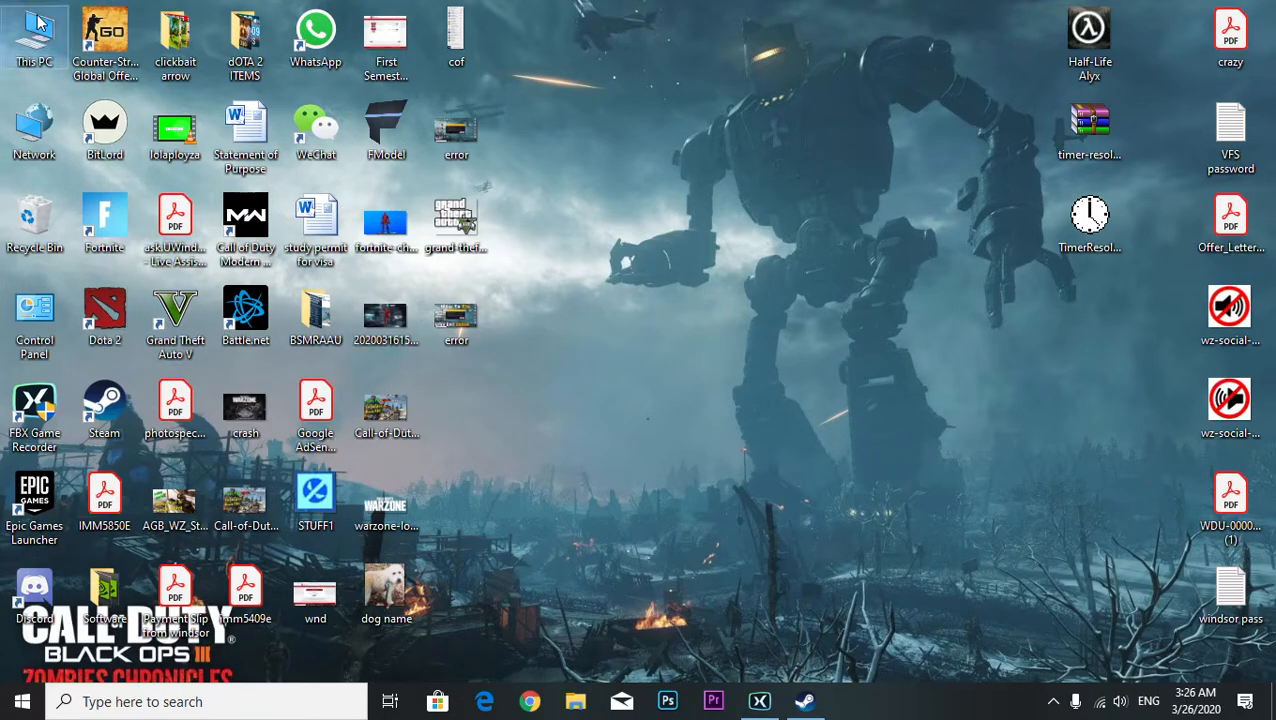
Browse This PC > Dipto (D:) to the Grand Theft Auto V folder and select GTA5.
double_click(34, 30)
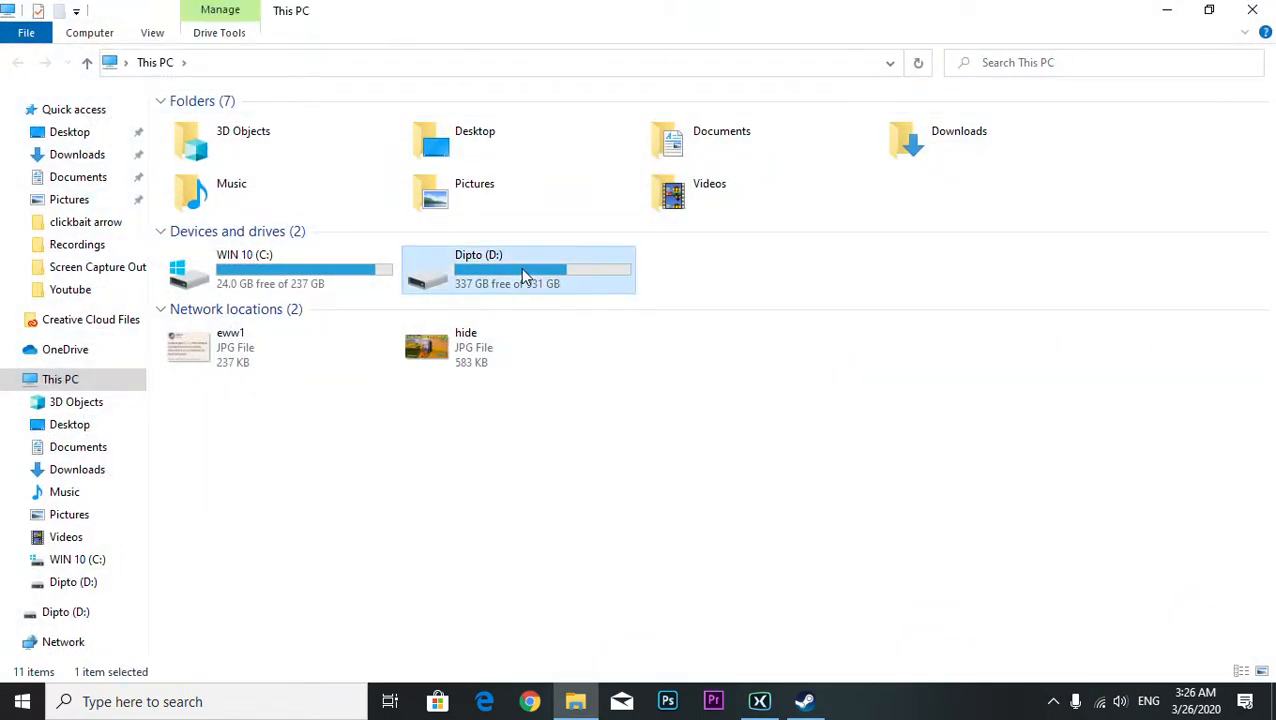
double_click(518, 270)
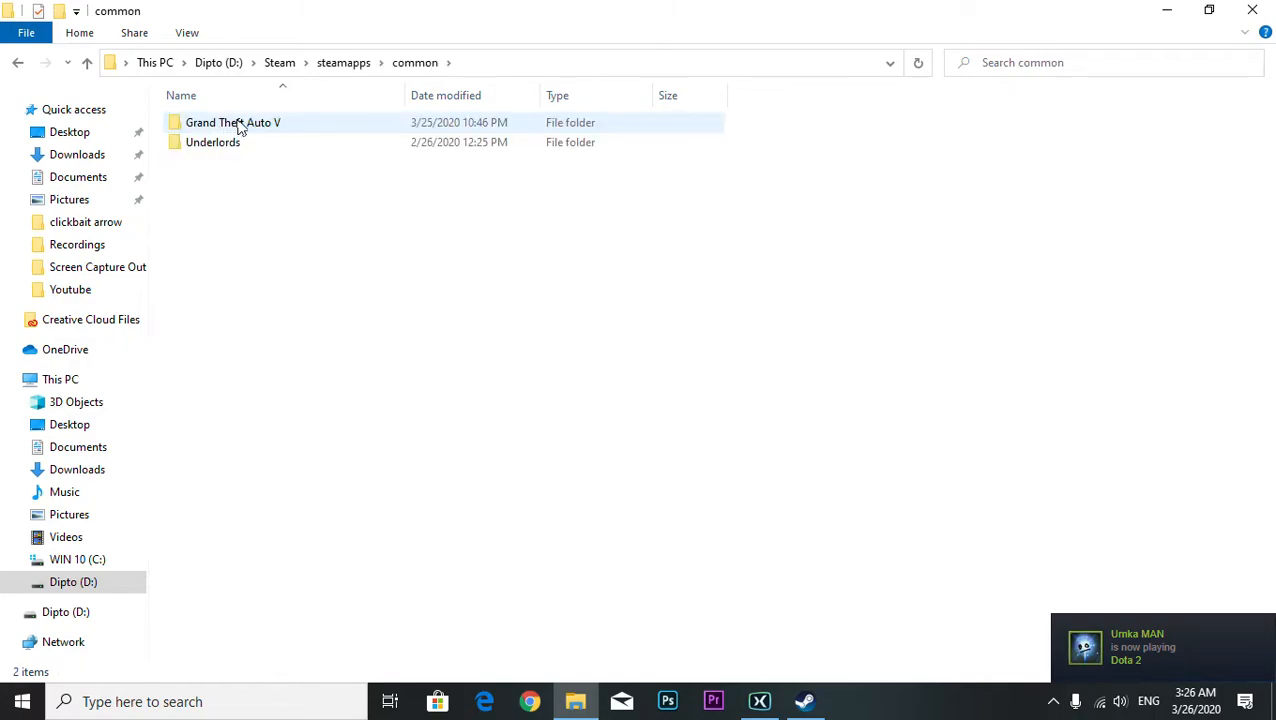
double_click(233, 122)
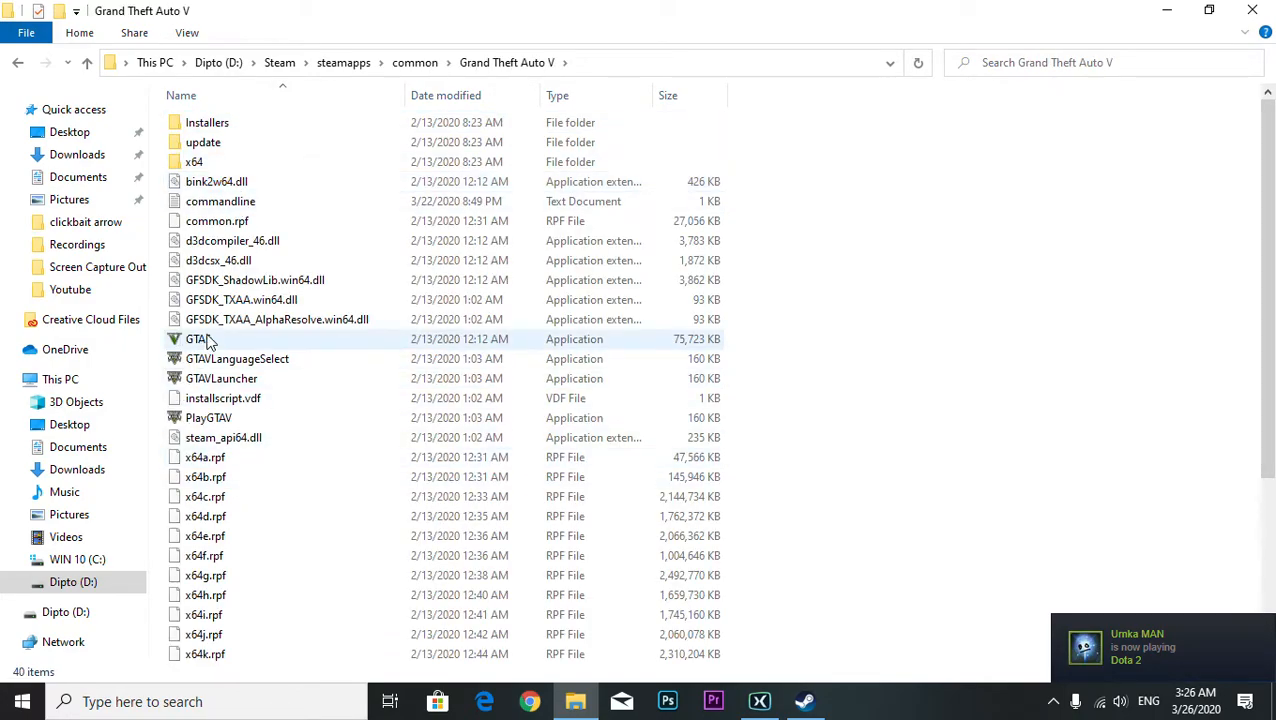
left_click(198, 339)
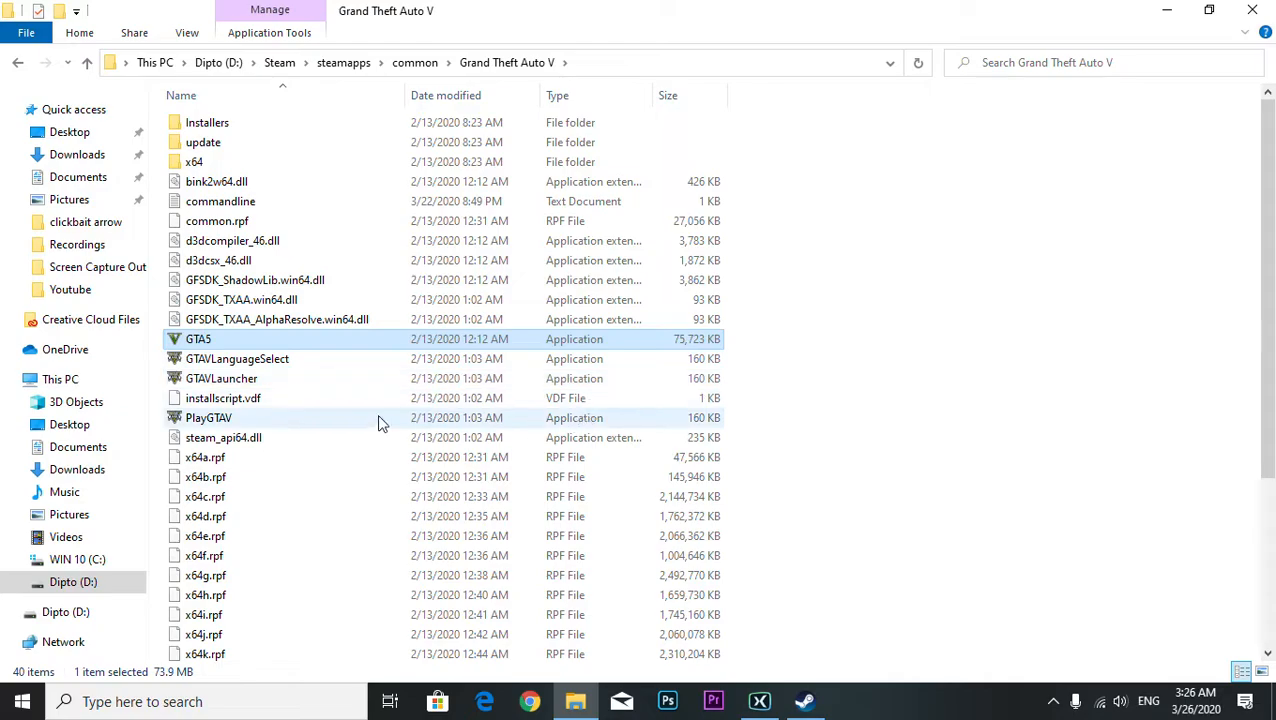
Disable fullscreen optimizations for GTA5 in its Compatibility properties and confirm.
right_click(198, 338)
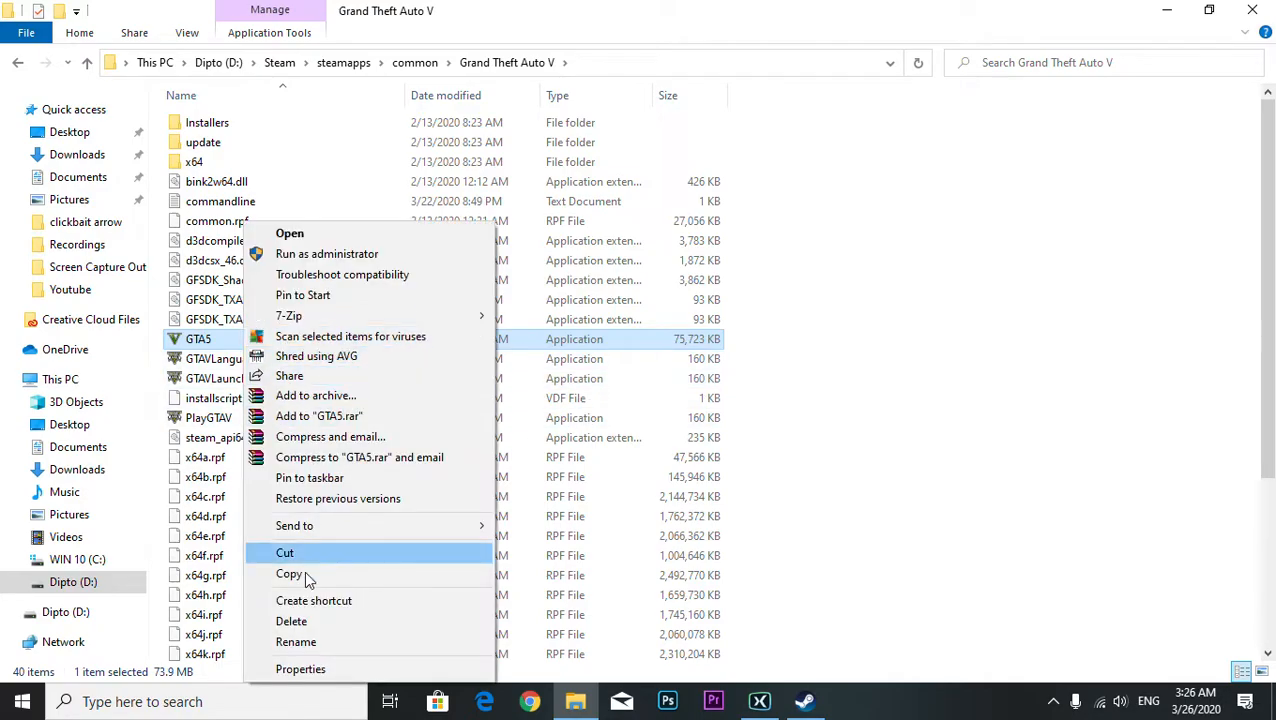
left_click(300, 669)
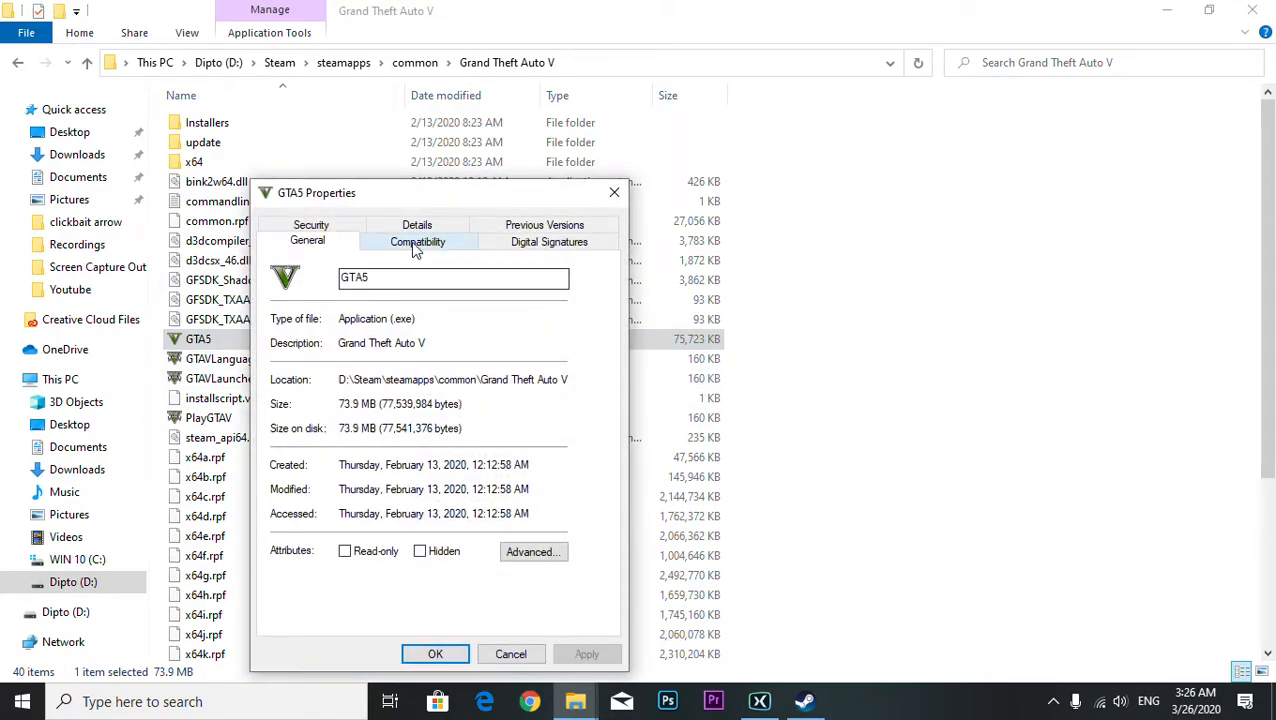
left_click(417, 241)
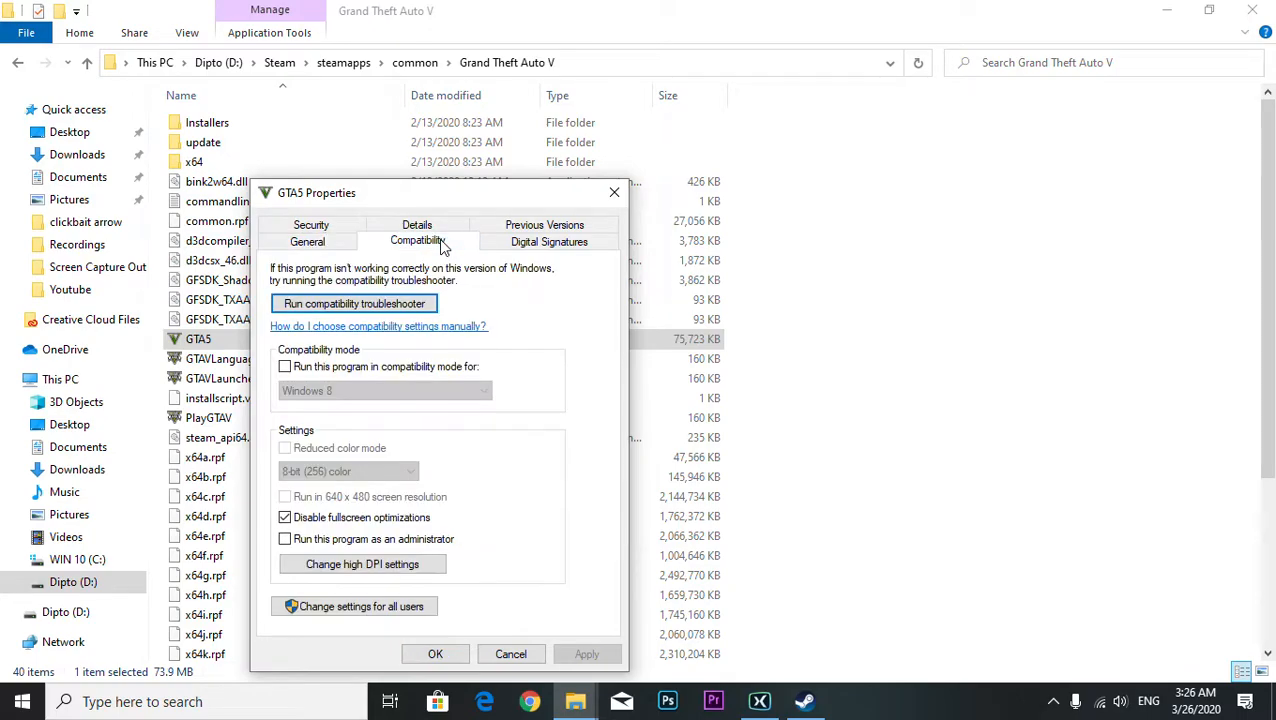
left_click(285, 517)
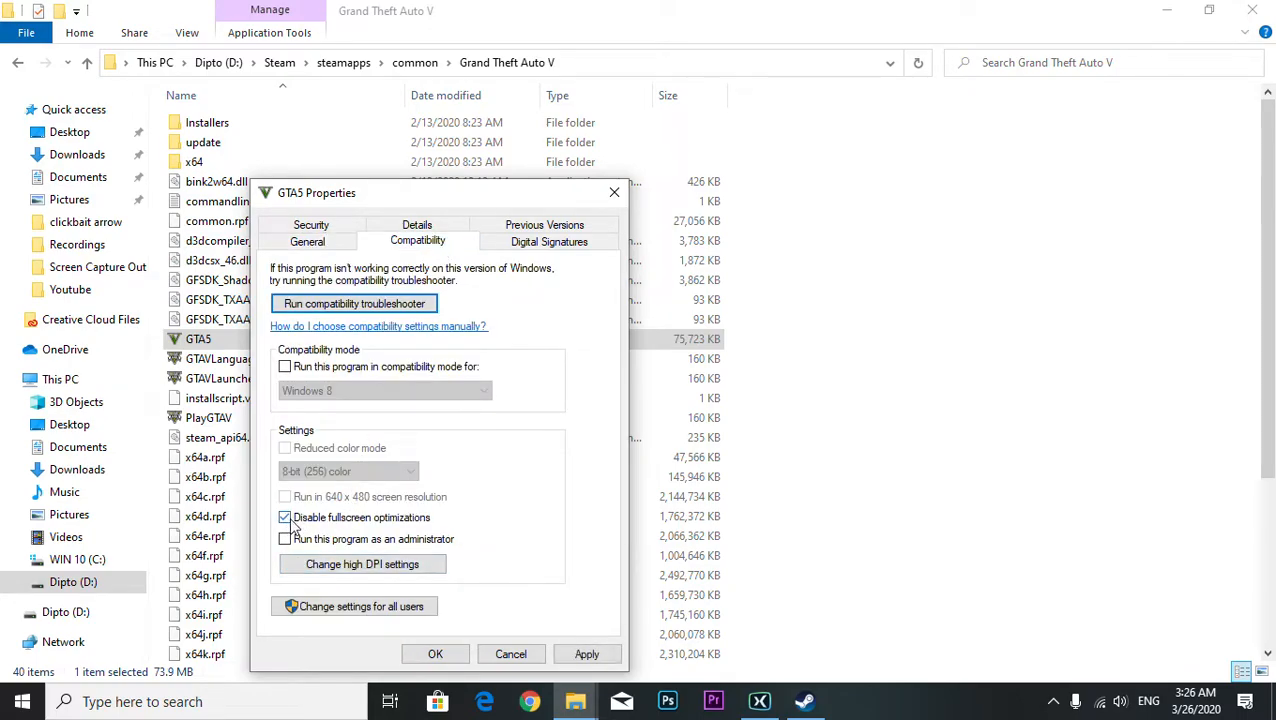
left_click(285, 517)
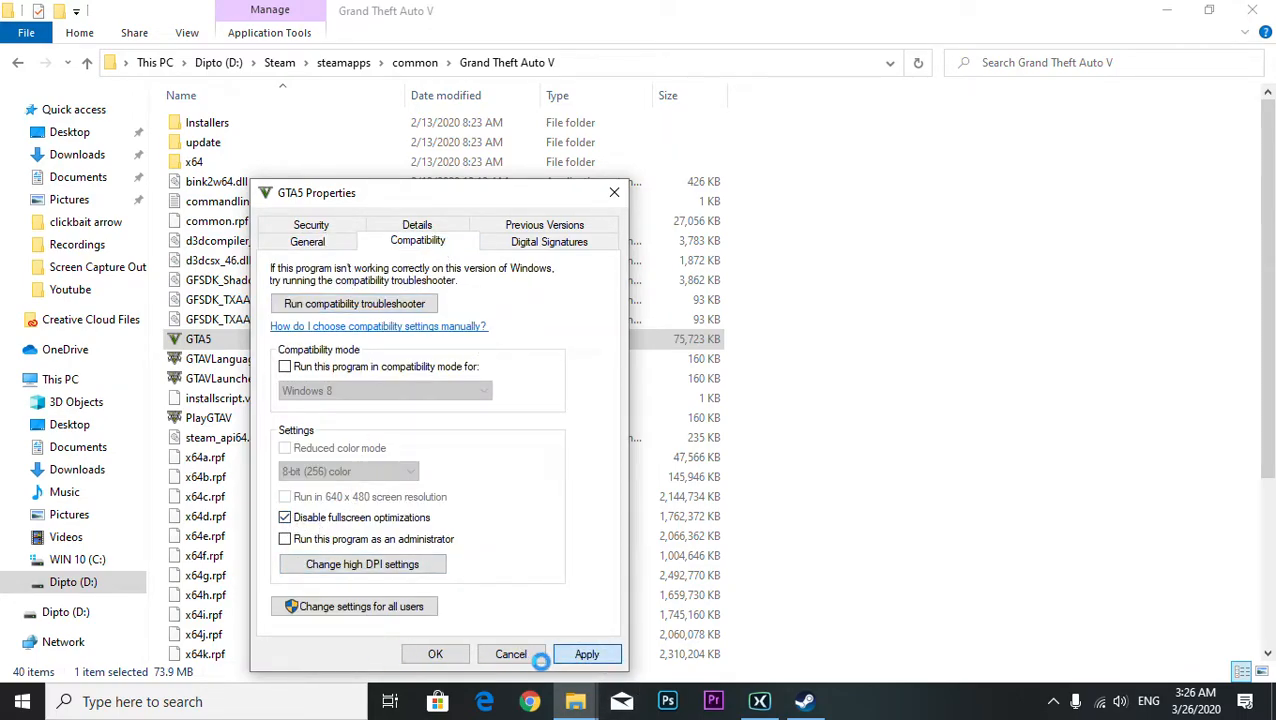
left_click(587, 653)
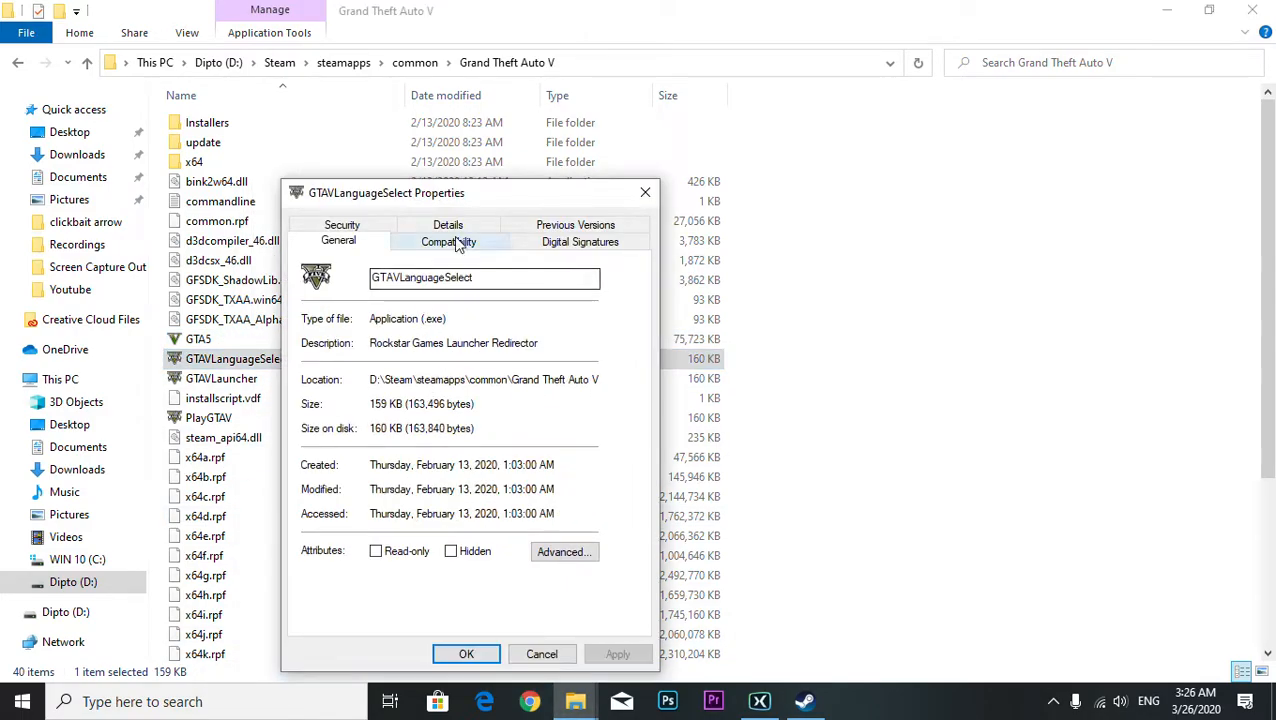
Disable fullscreen optimizations for GTAVLanguageSelect, GTAVLauncher and PlayGTAV.
left_click(448, 241)
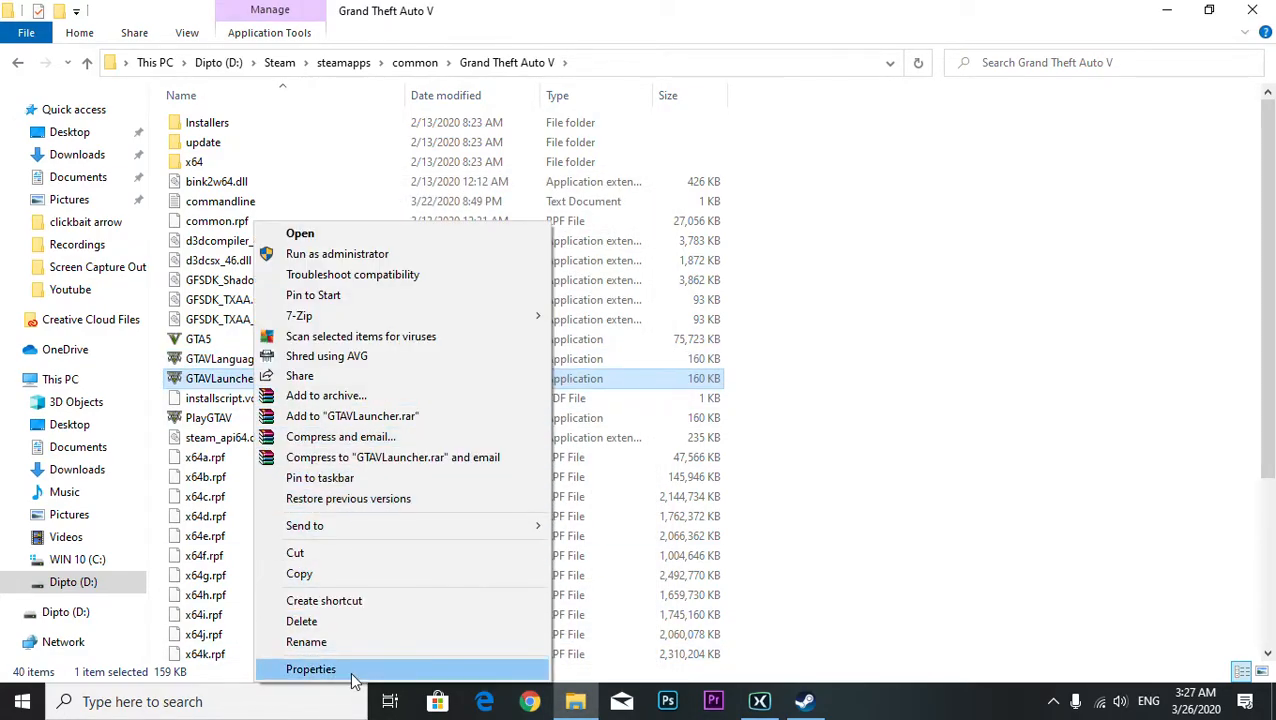
left_click(311, 669)
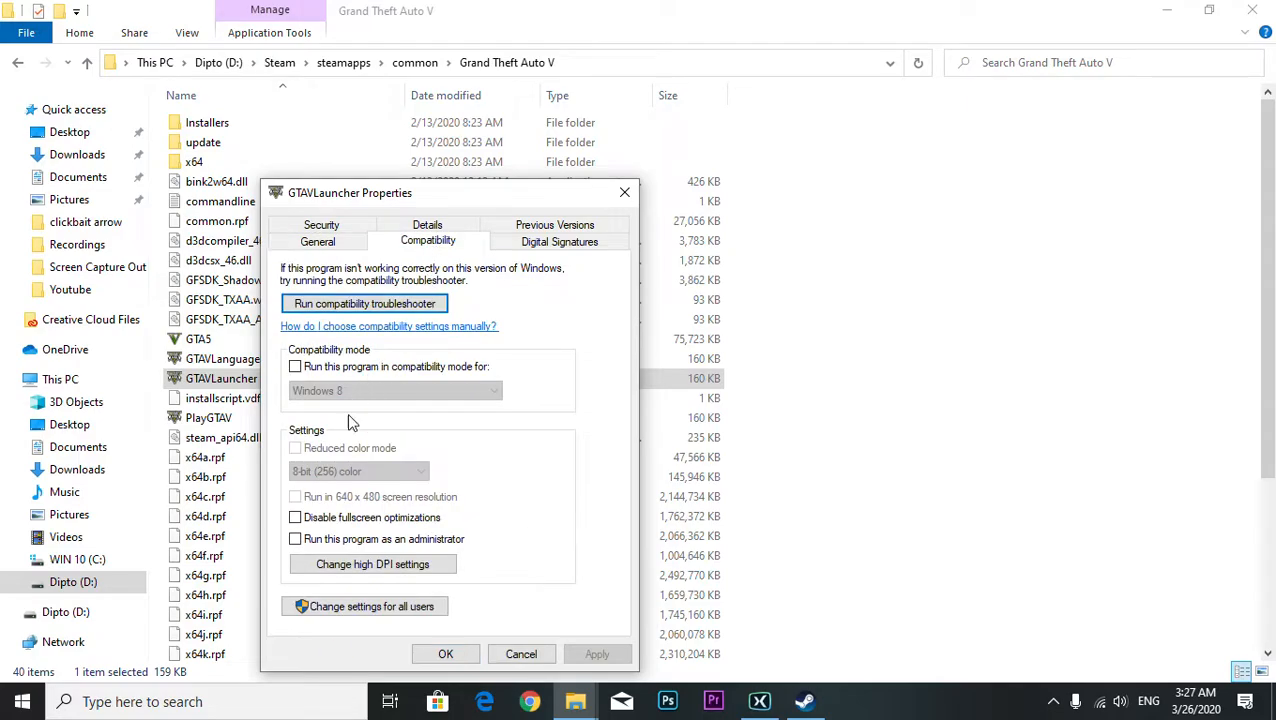
left_click(295, 517)
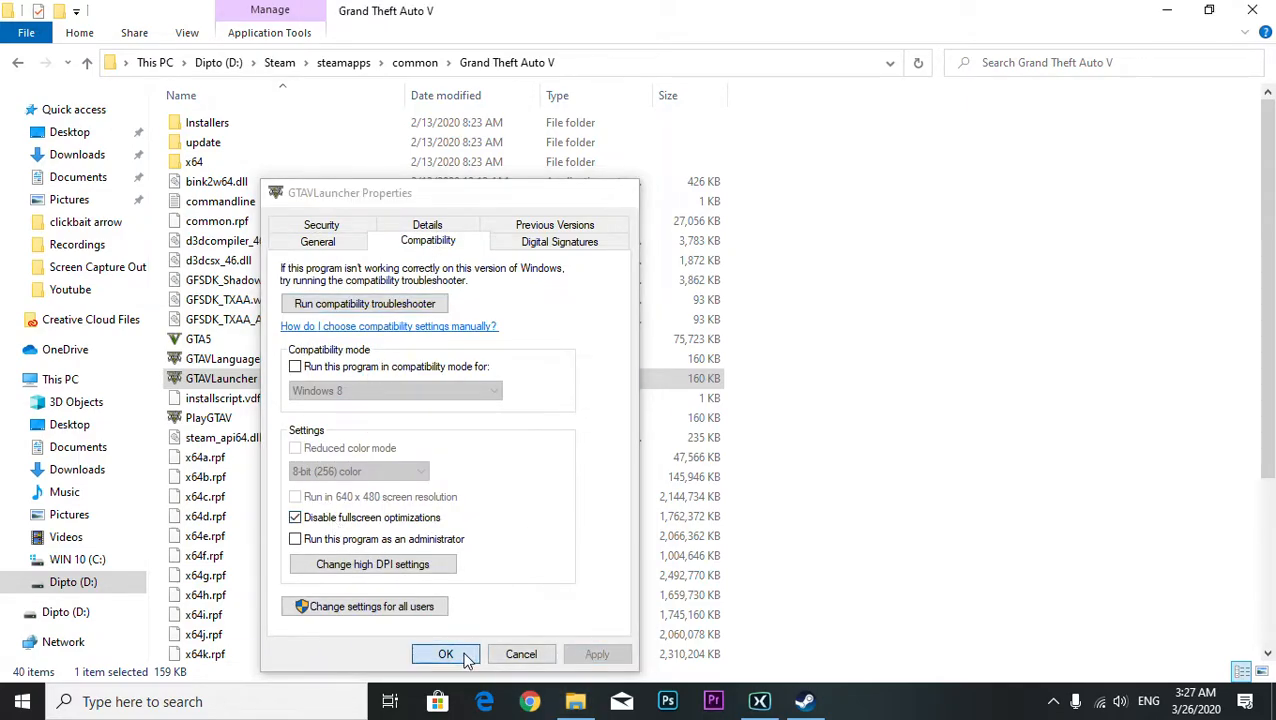
left_click(445, 654)
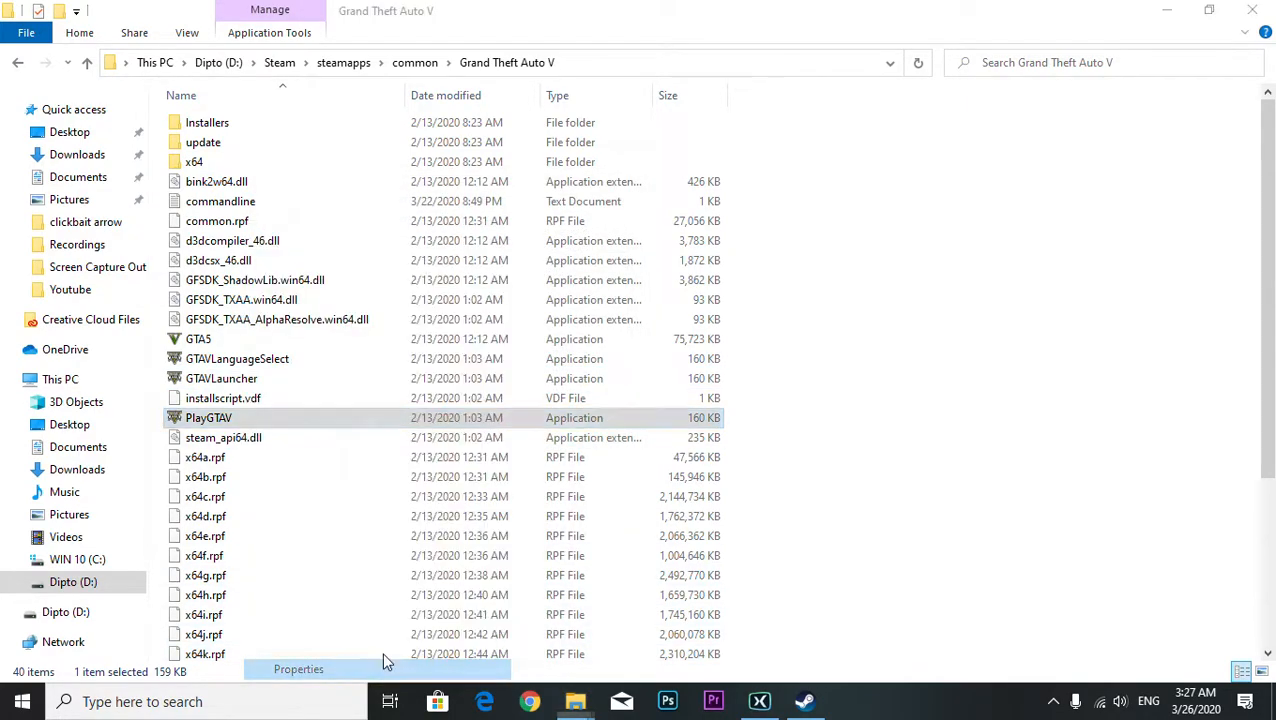
left_click(298, 669)
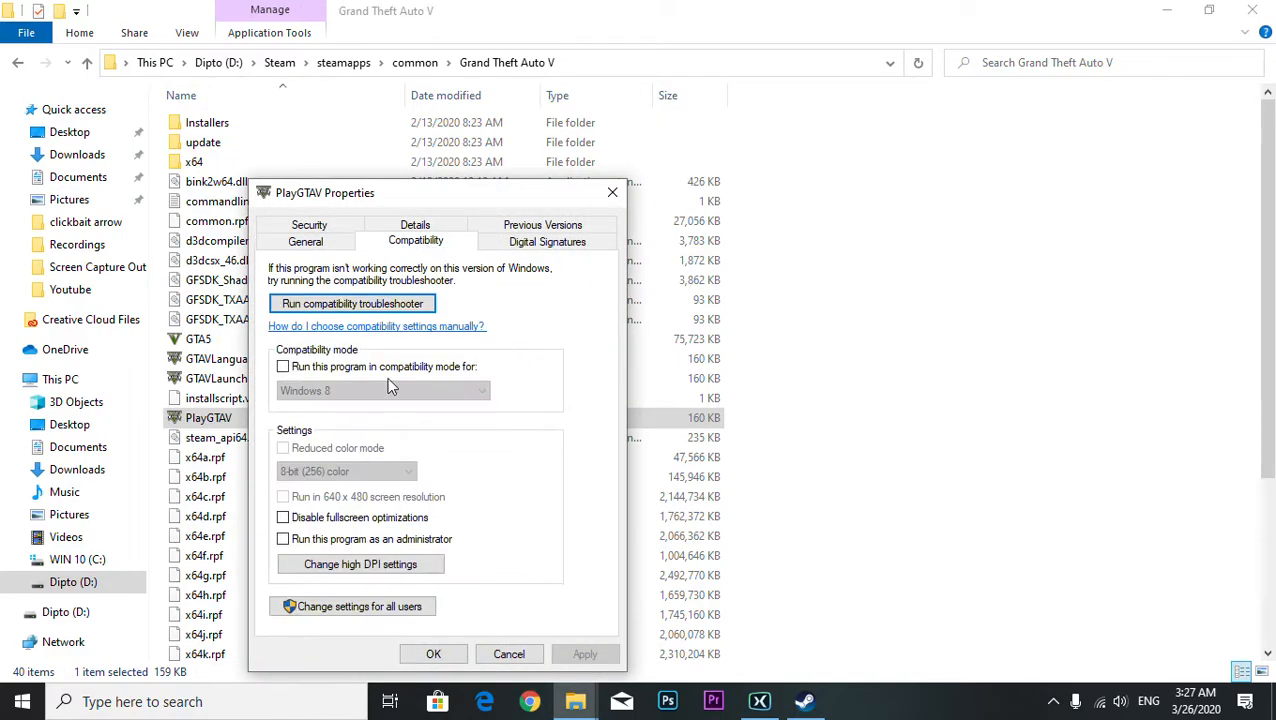
left_click(283, 517)
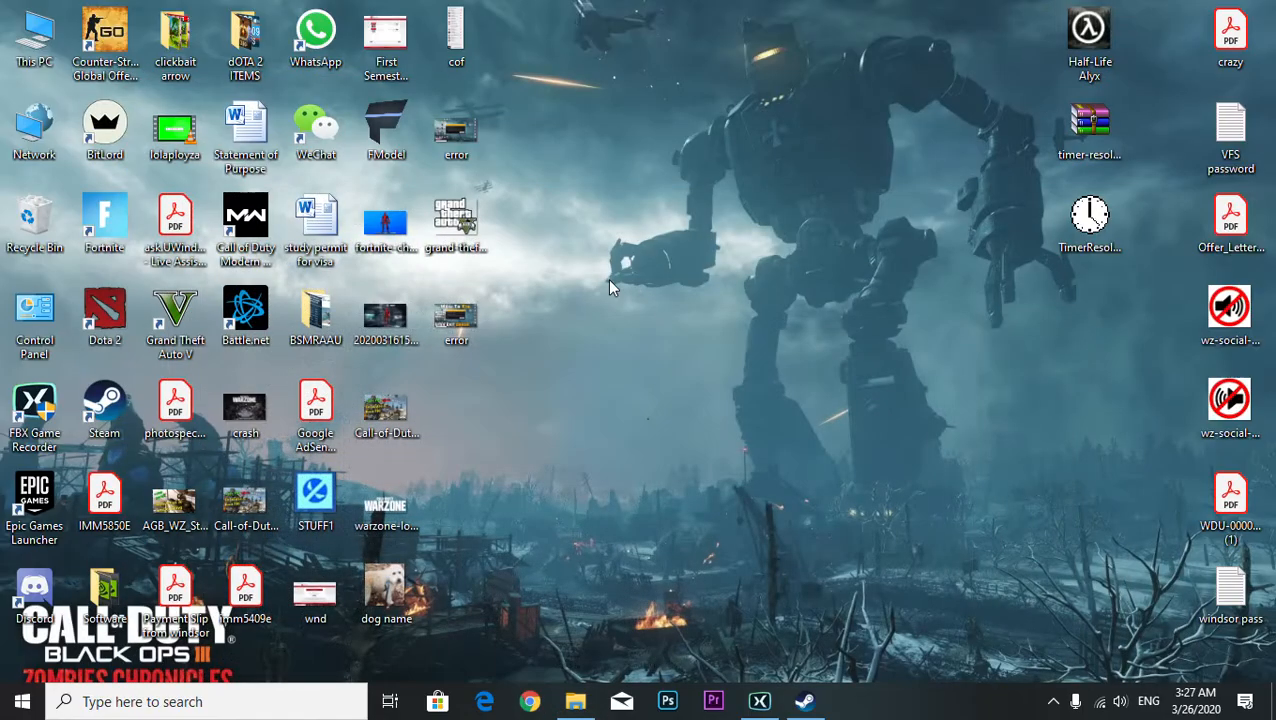
Launch Google Chrome from the taskbar to the Google homepage.
right_click(612, 287)
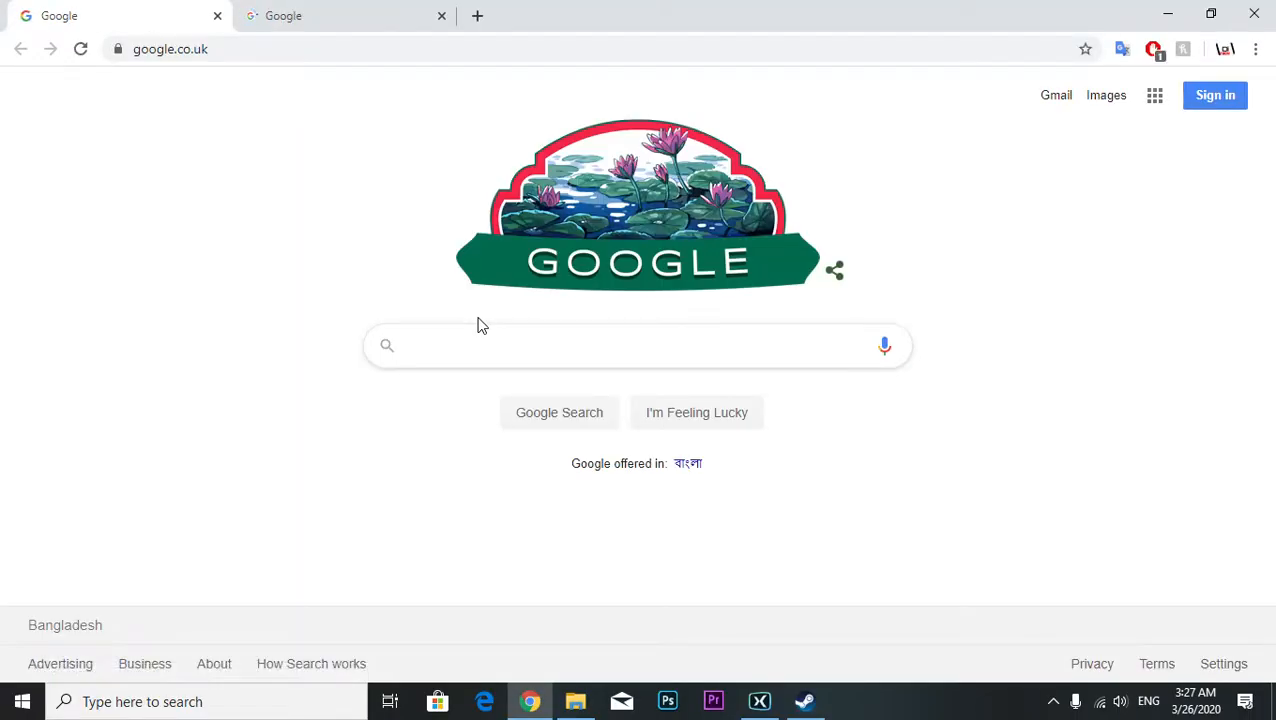
Enter 'timer' in the Google search box.
type("timer")
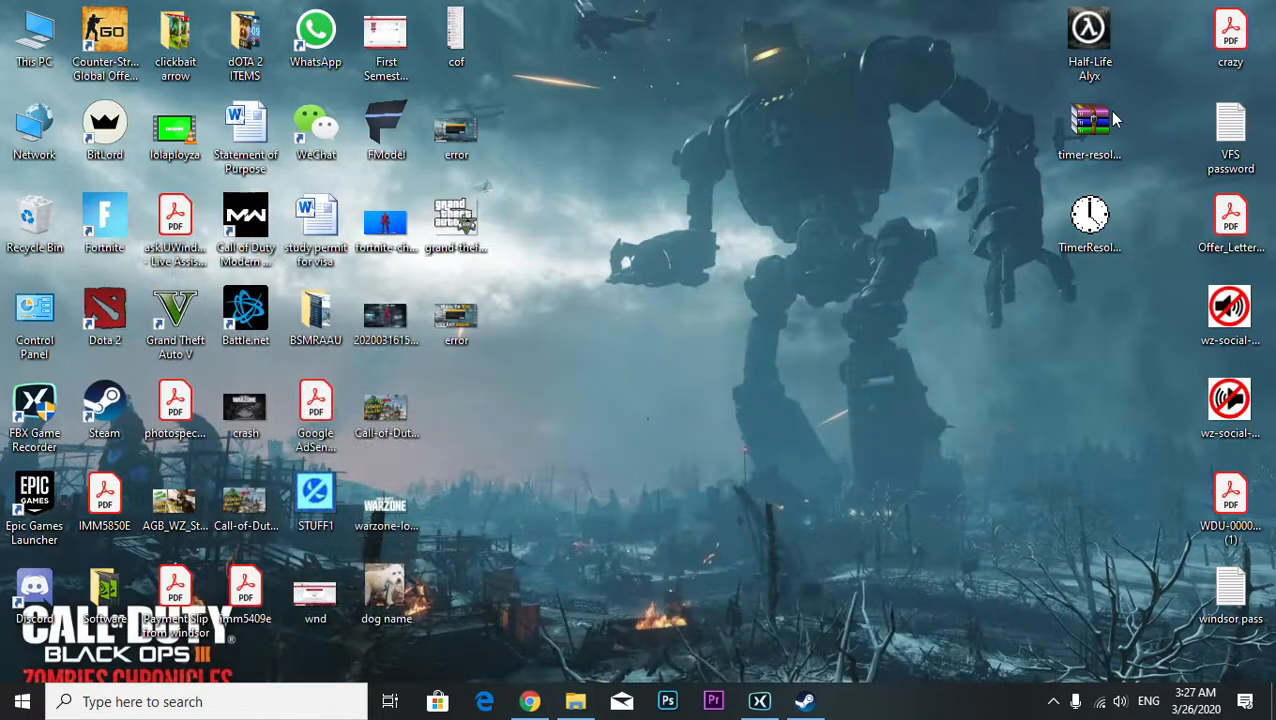
mouse_move(1089, 122)
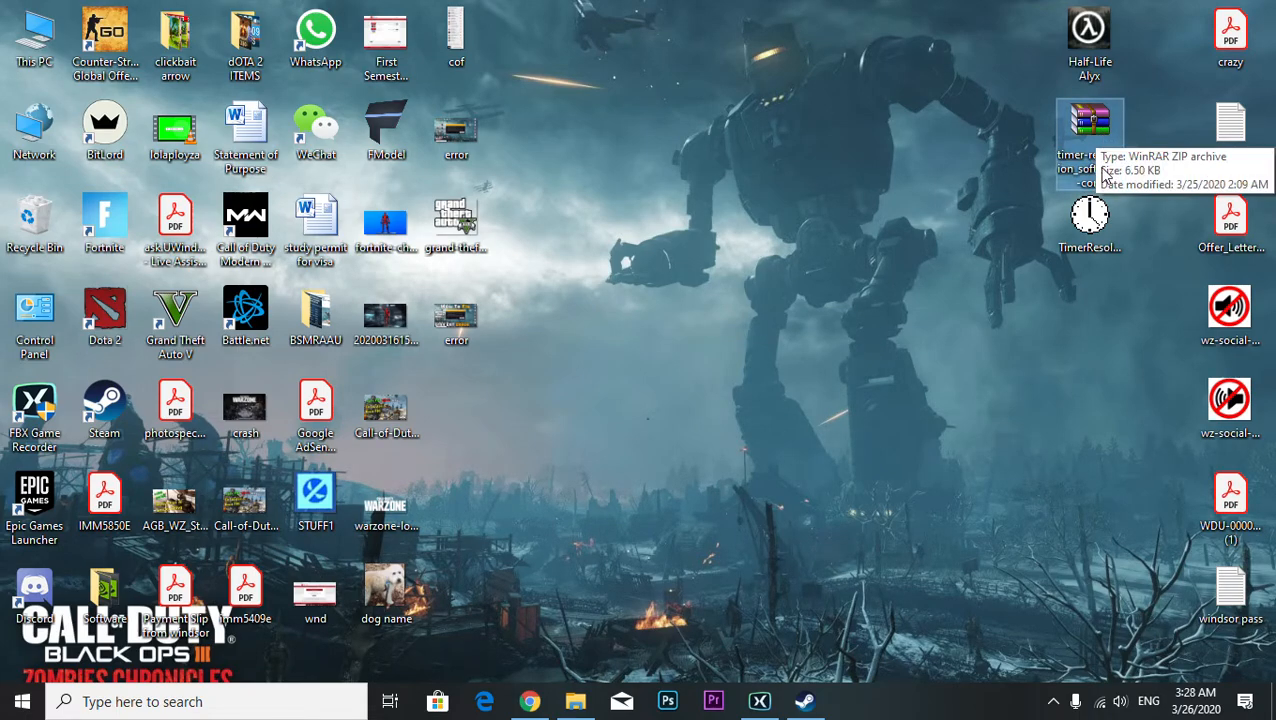
mouse_move(978, 338)
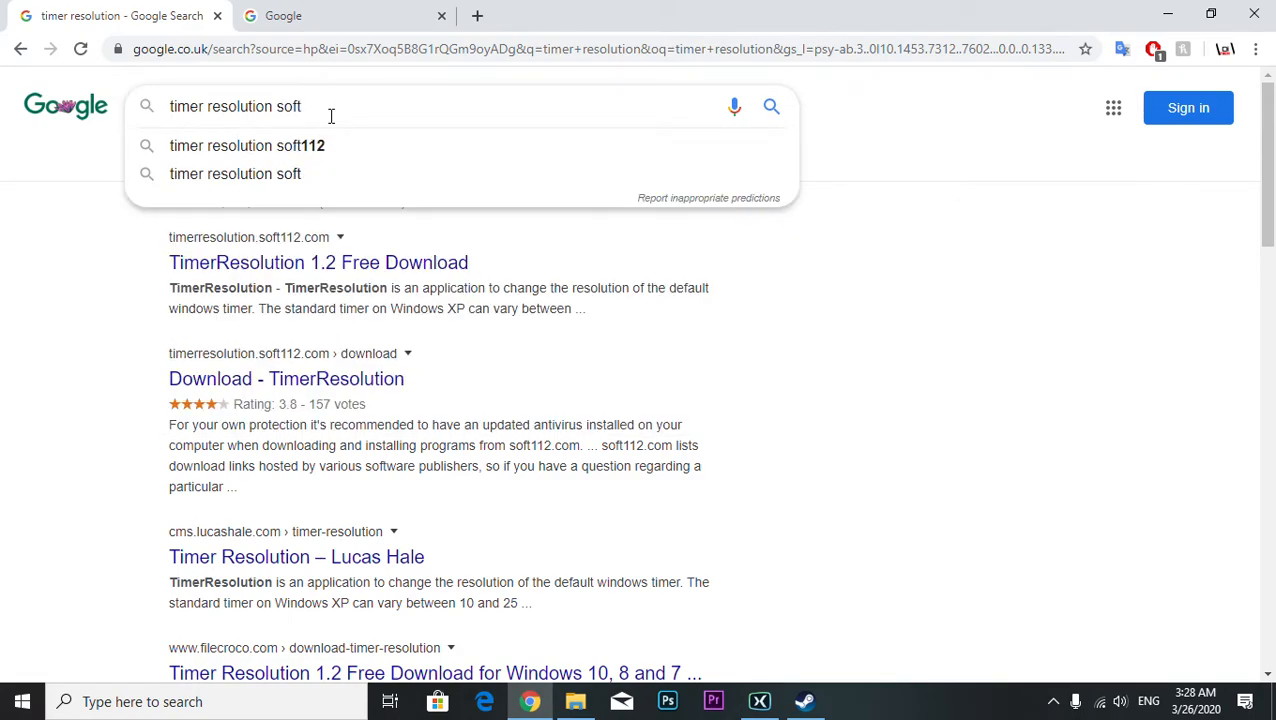
Search 'timer resolution software' and open the Soft112 TimerResolution 1.2 download result.
type("ware")
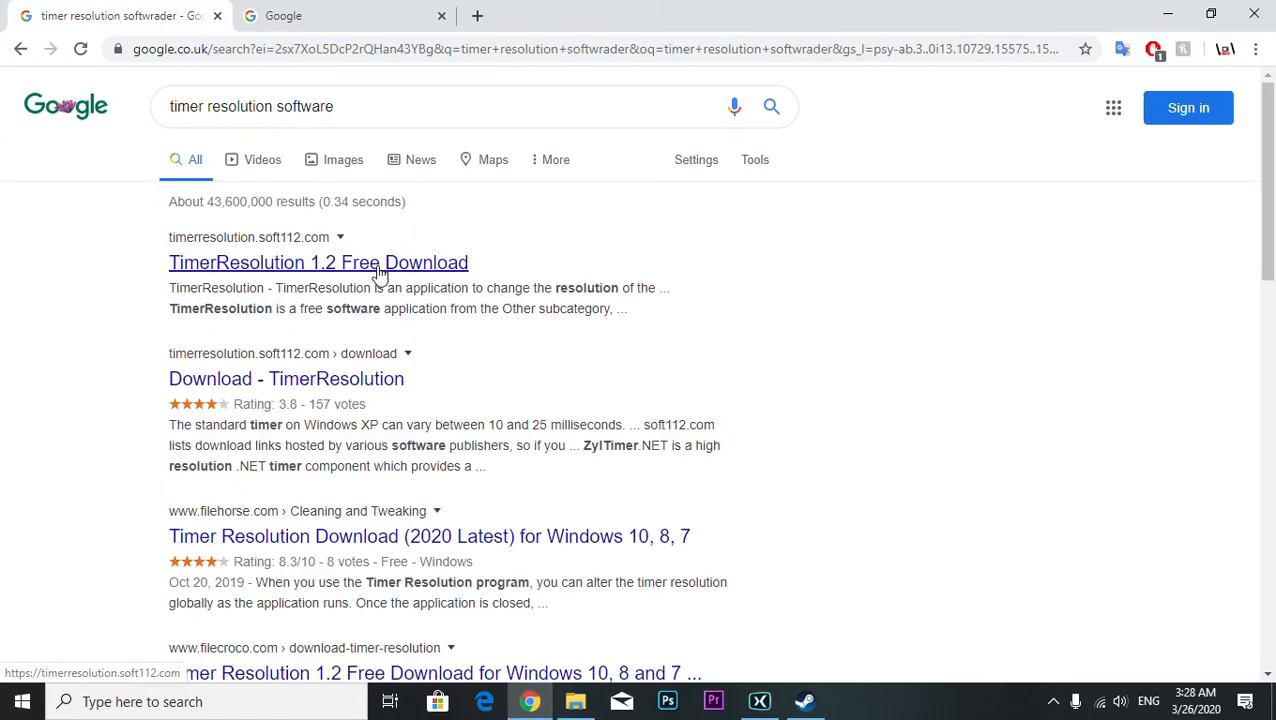
left_click(318, 262)
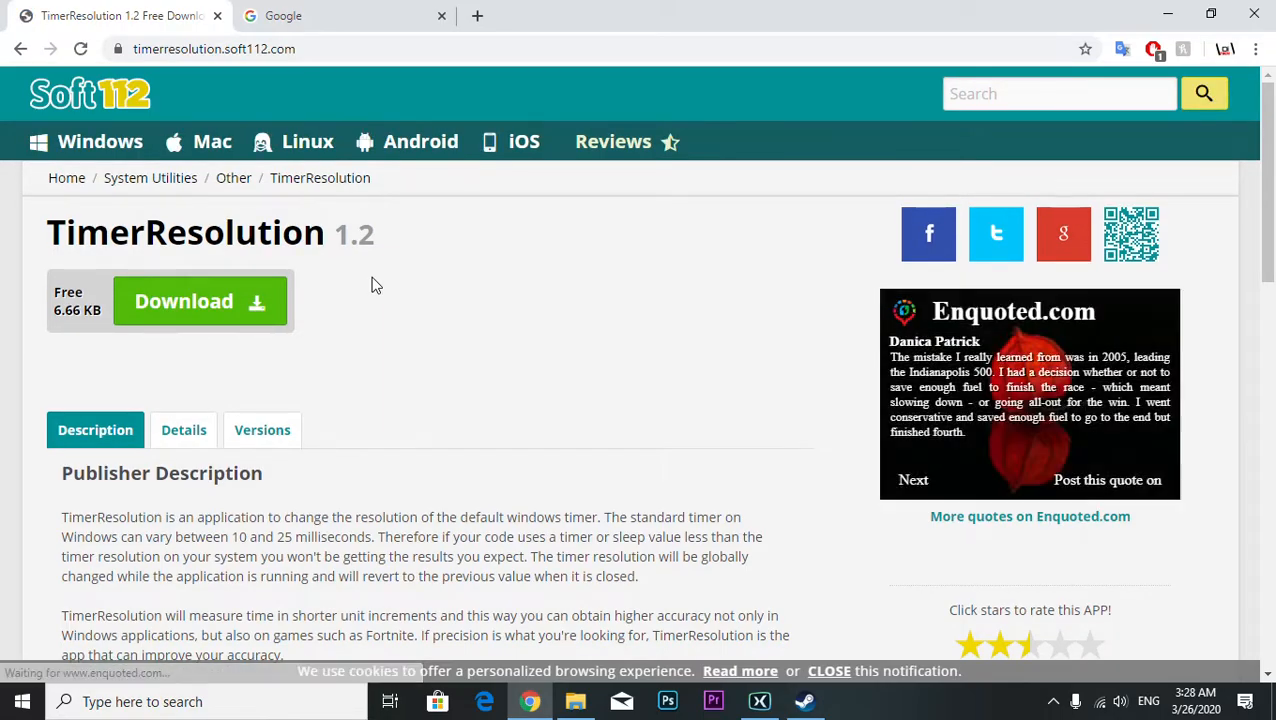
mouse_move(20, 48)
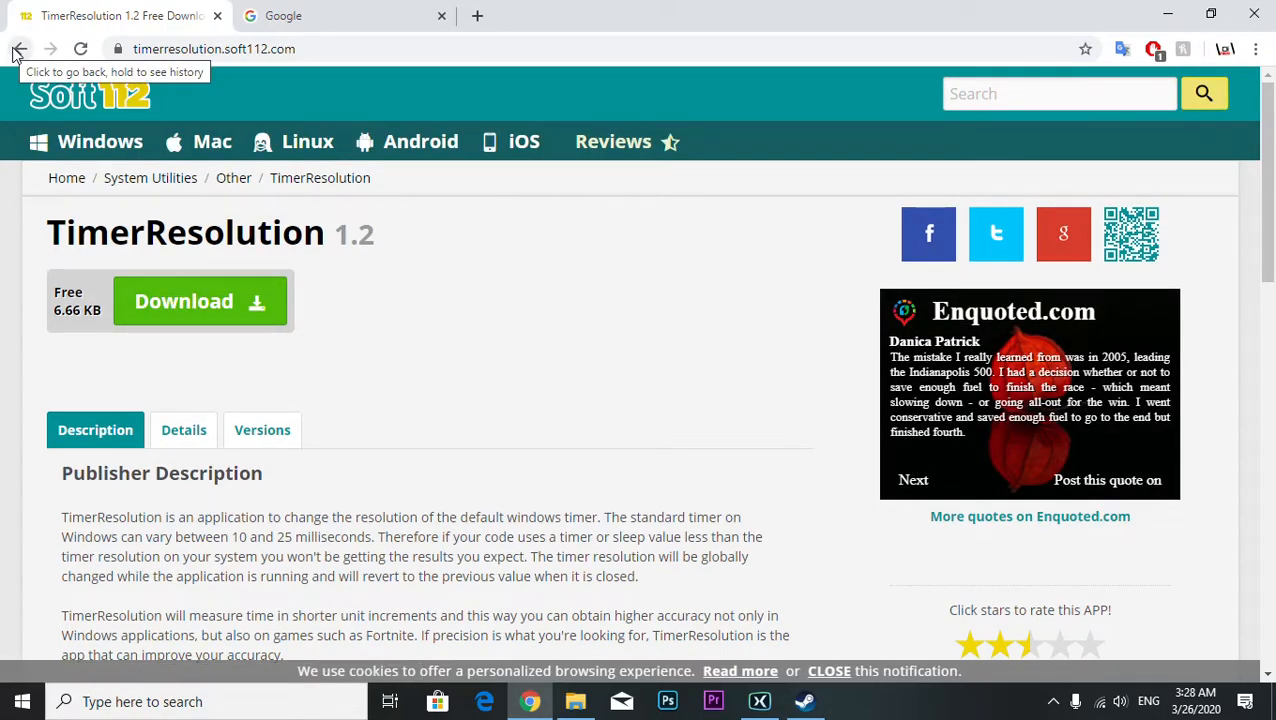
Pass Soft112's download pages and malware scan to fetch the TimerResolution zip.
left_click(184, 301)
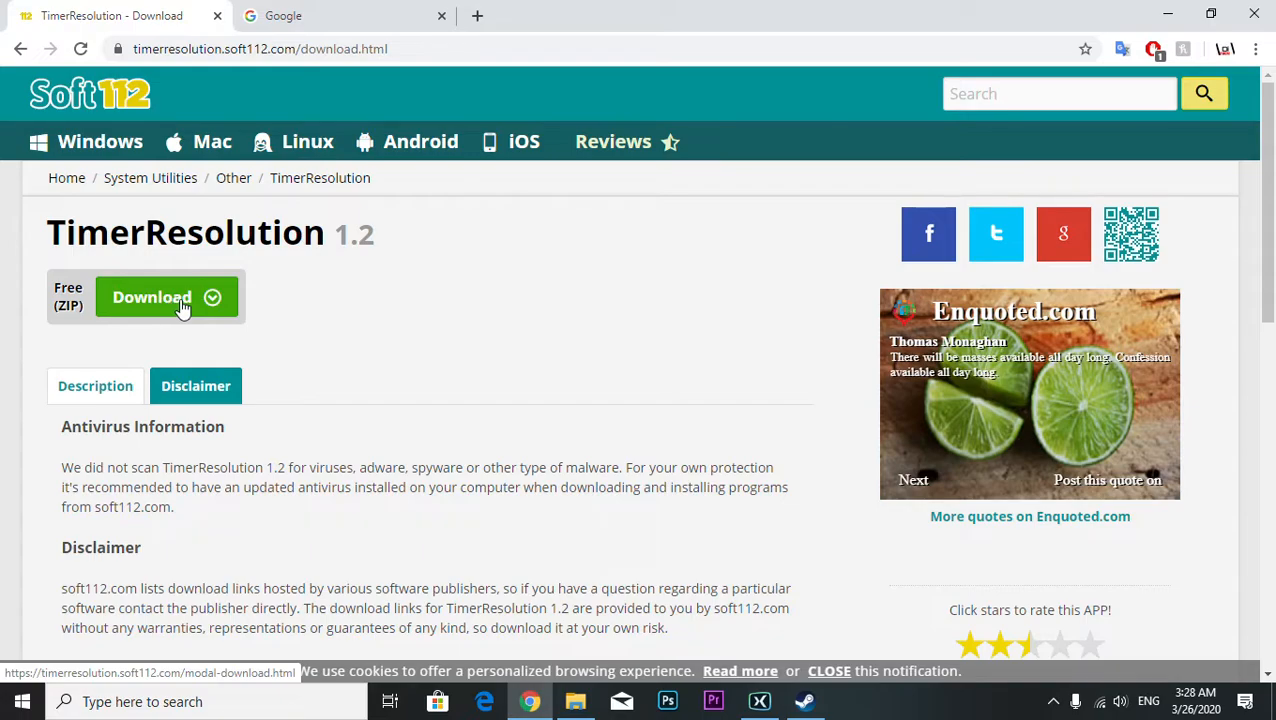
left_click(151, 297)
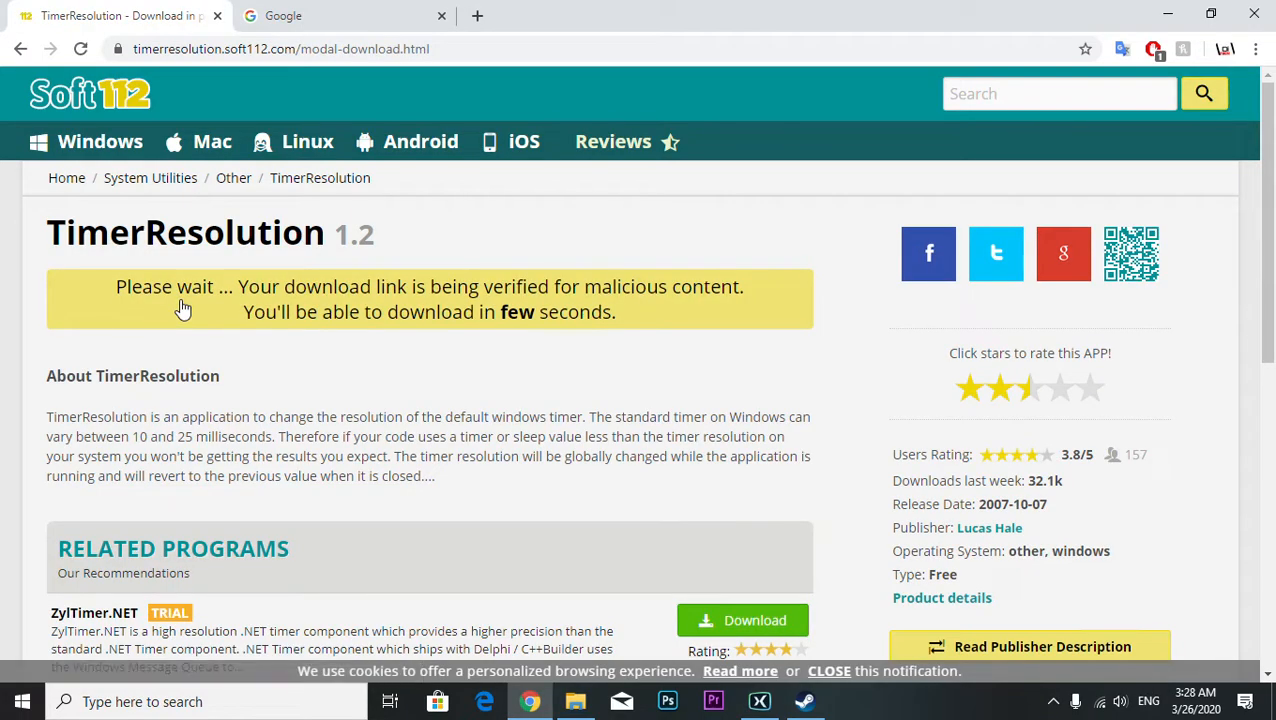
mouse_move(420, 389)
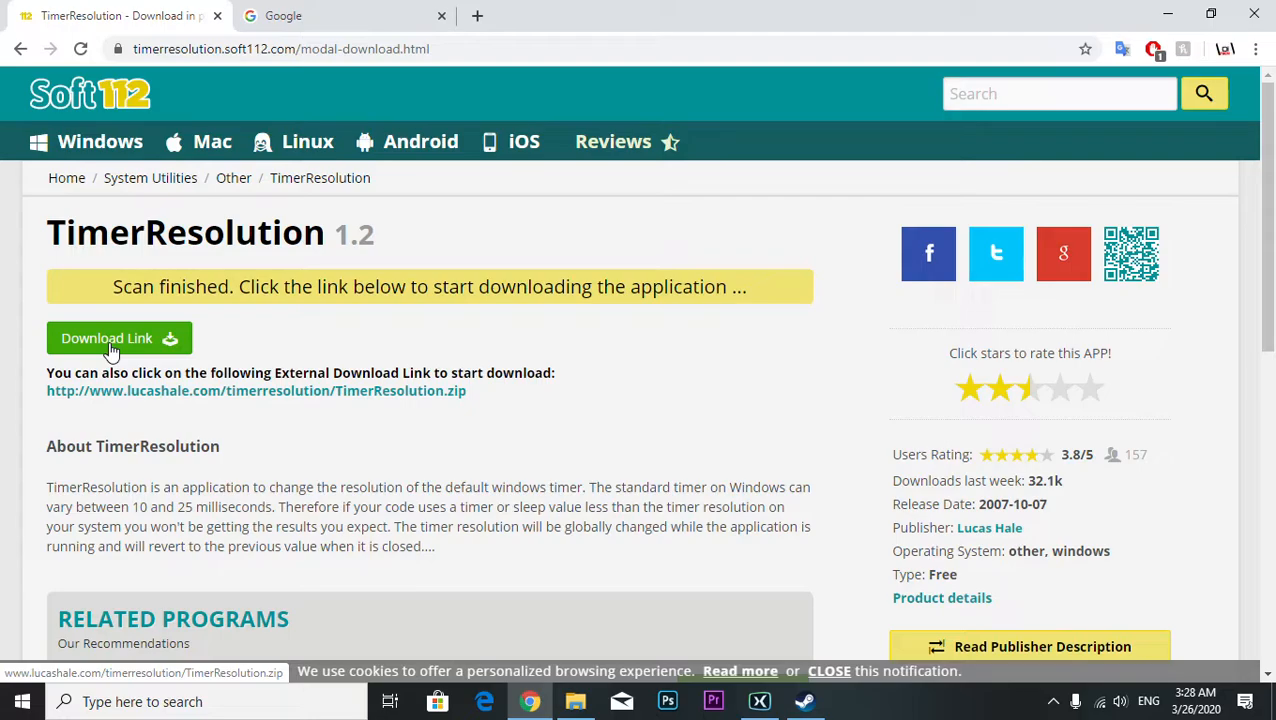
left_click(119, 338)
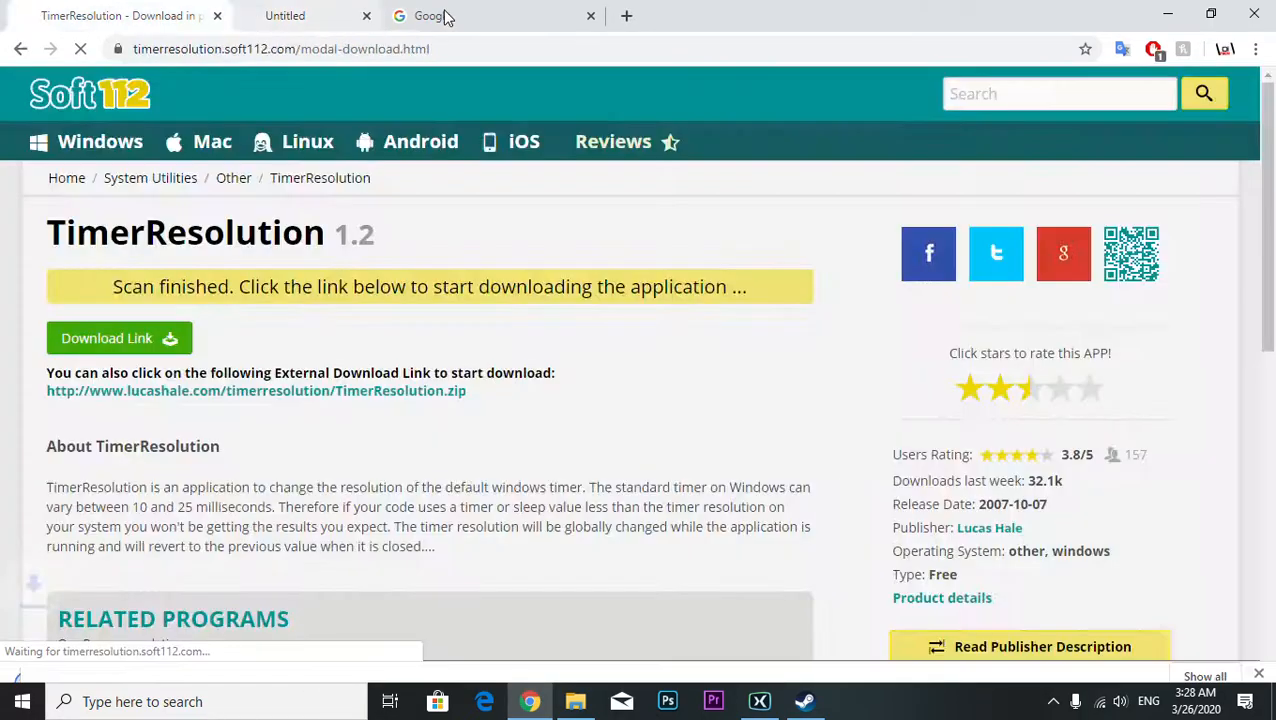
Extract the downloaded TimerResolution zip onto the desktop with Extract Here.
left_click(107, 338)
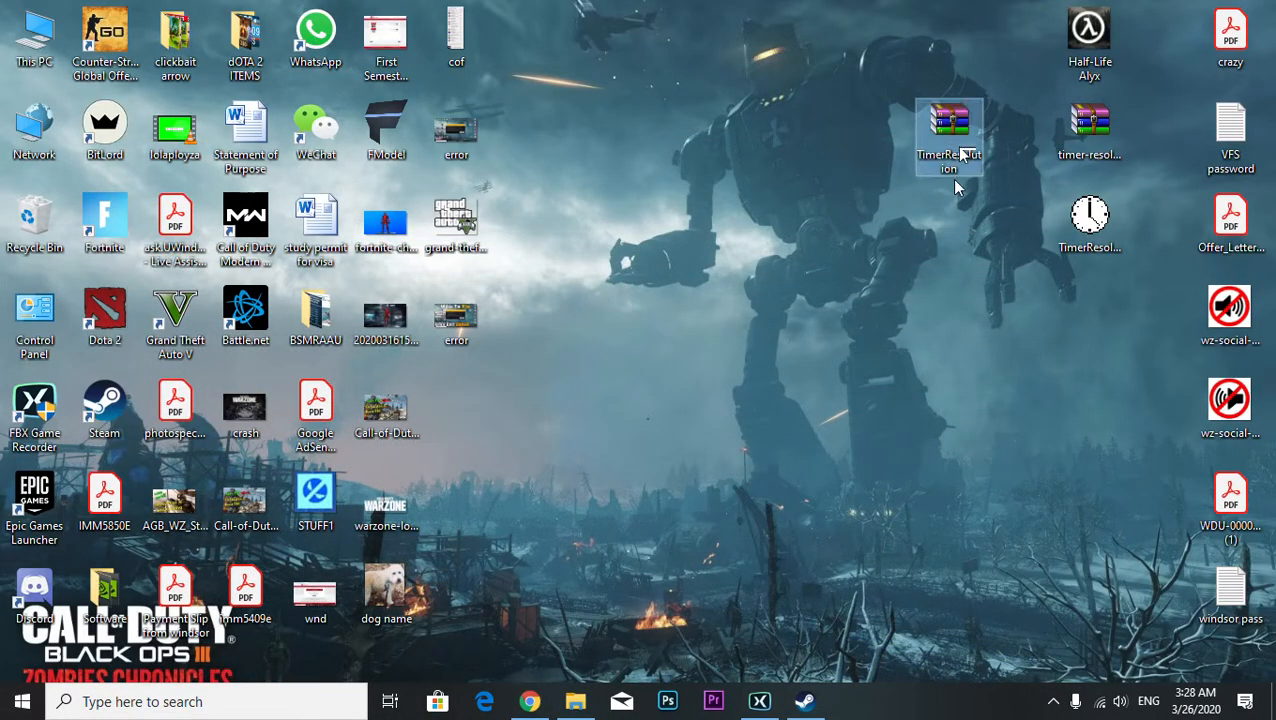
right_click(948, 130)
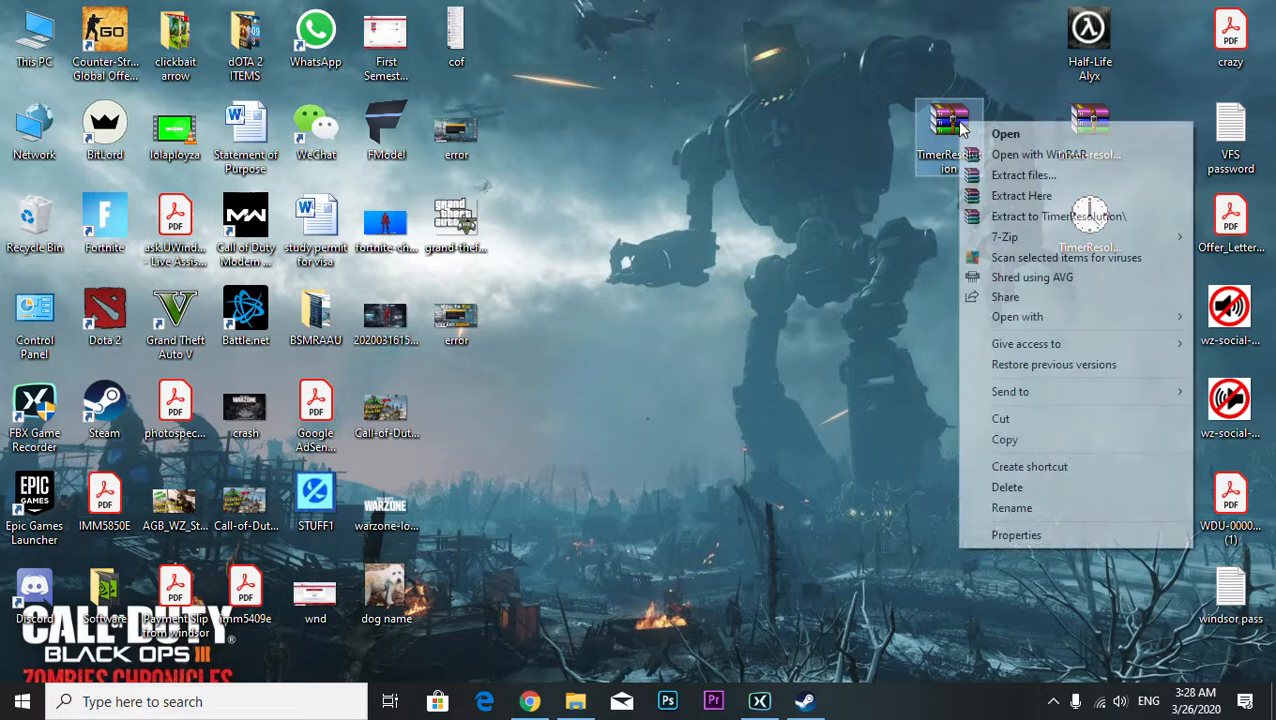
left_click(1021, 195)
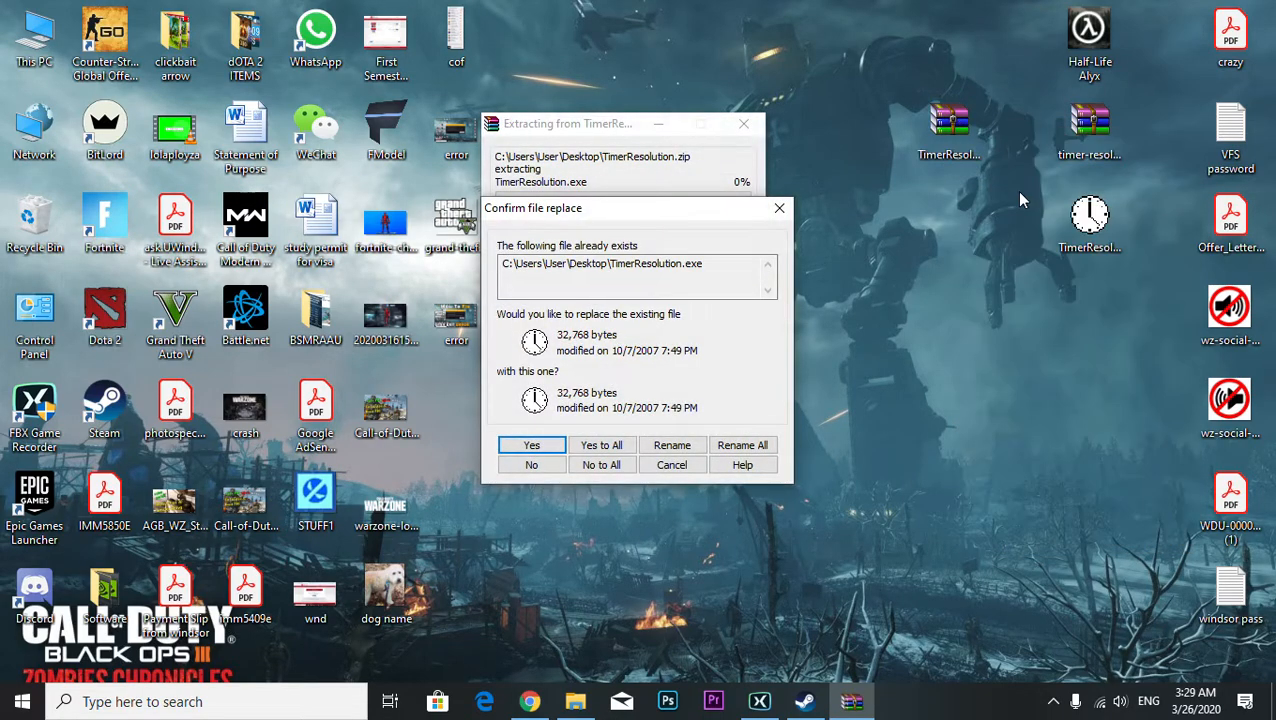
mouse_move(668, 350)
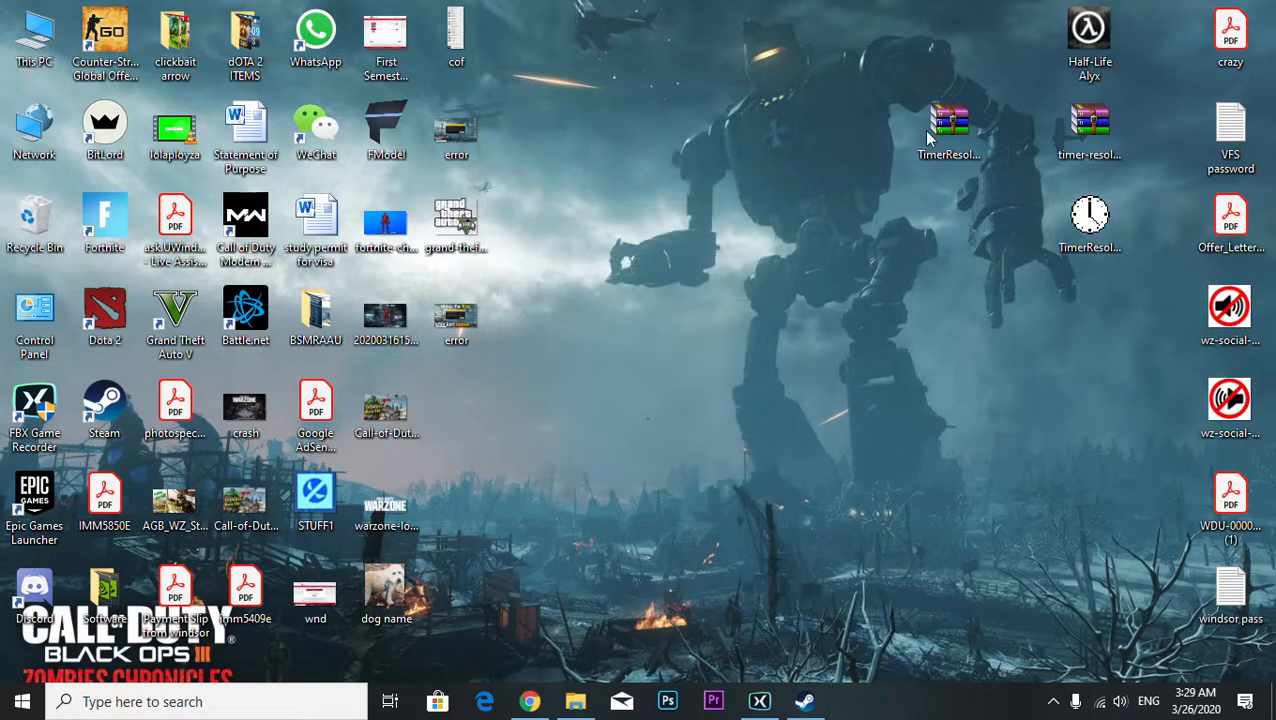
View the zip in WinRAR, then permanently delete the TimerResolution zip.
right_click(948, 125)
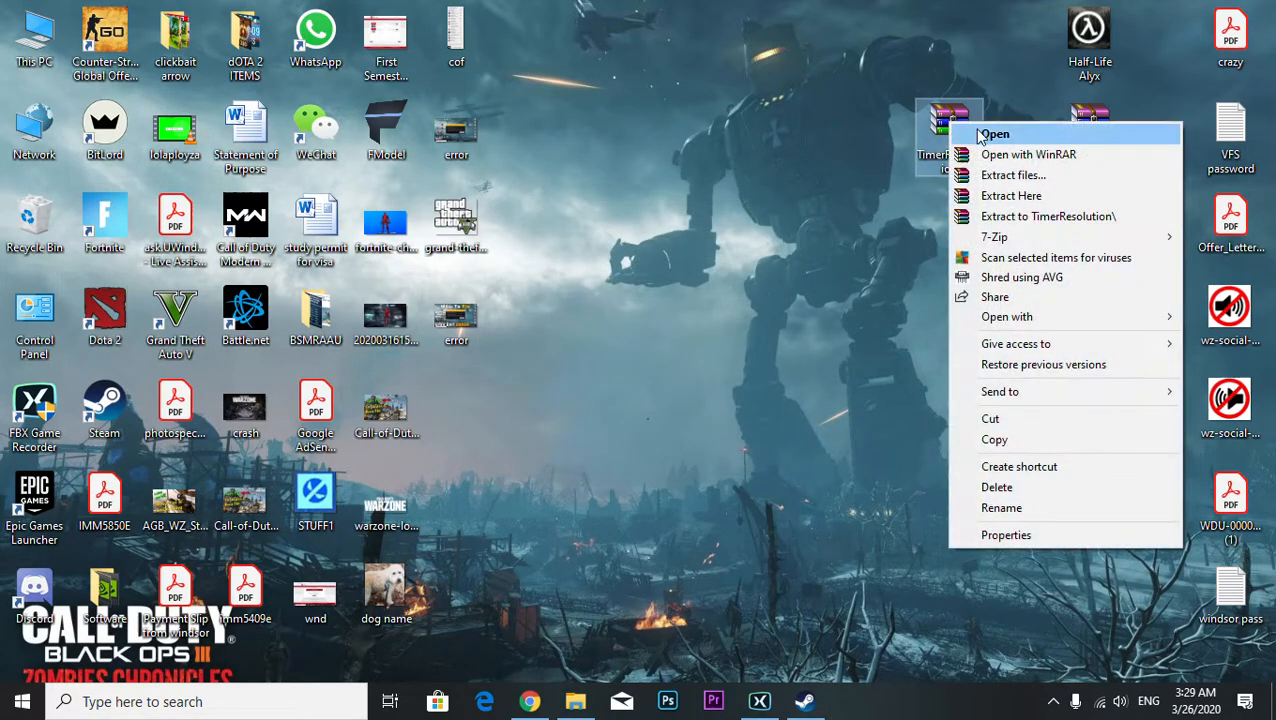
left_click(1028, 154)
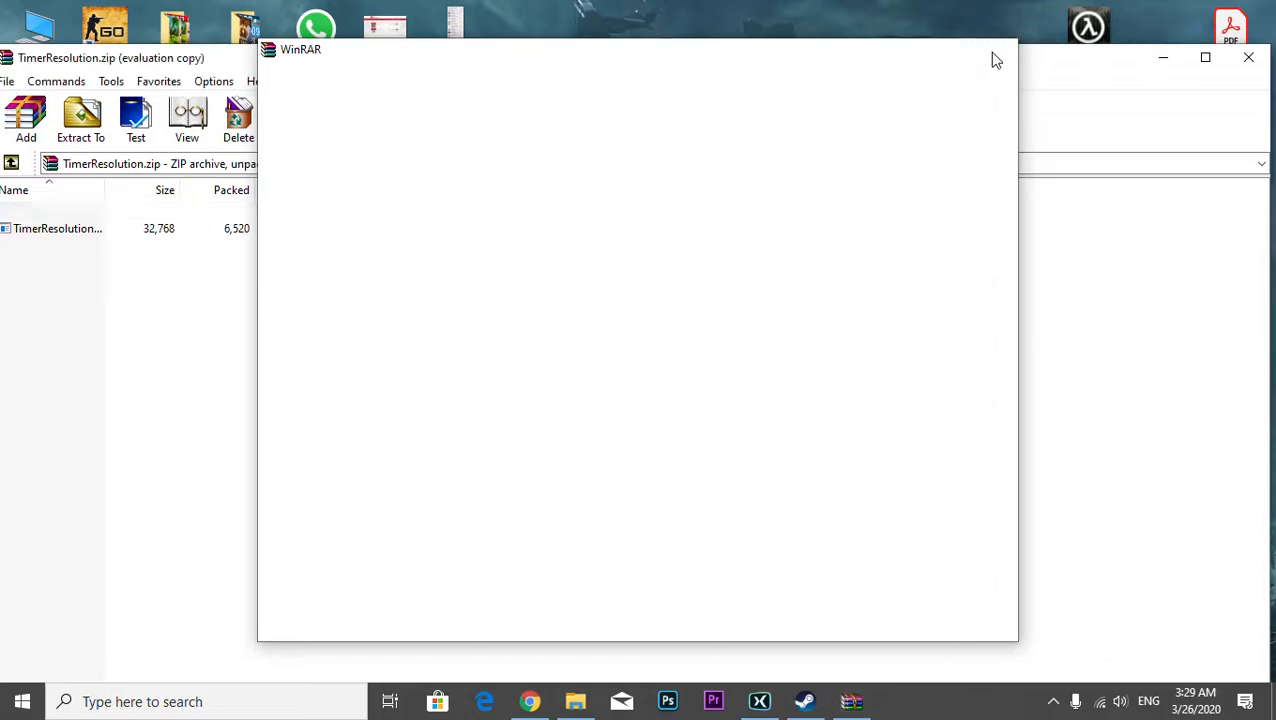
left_click(1248, 57)
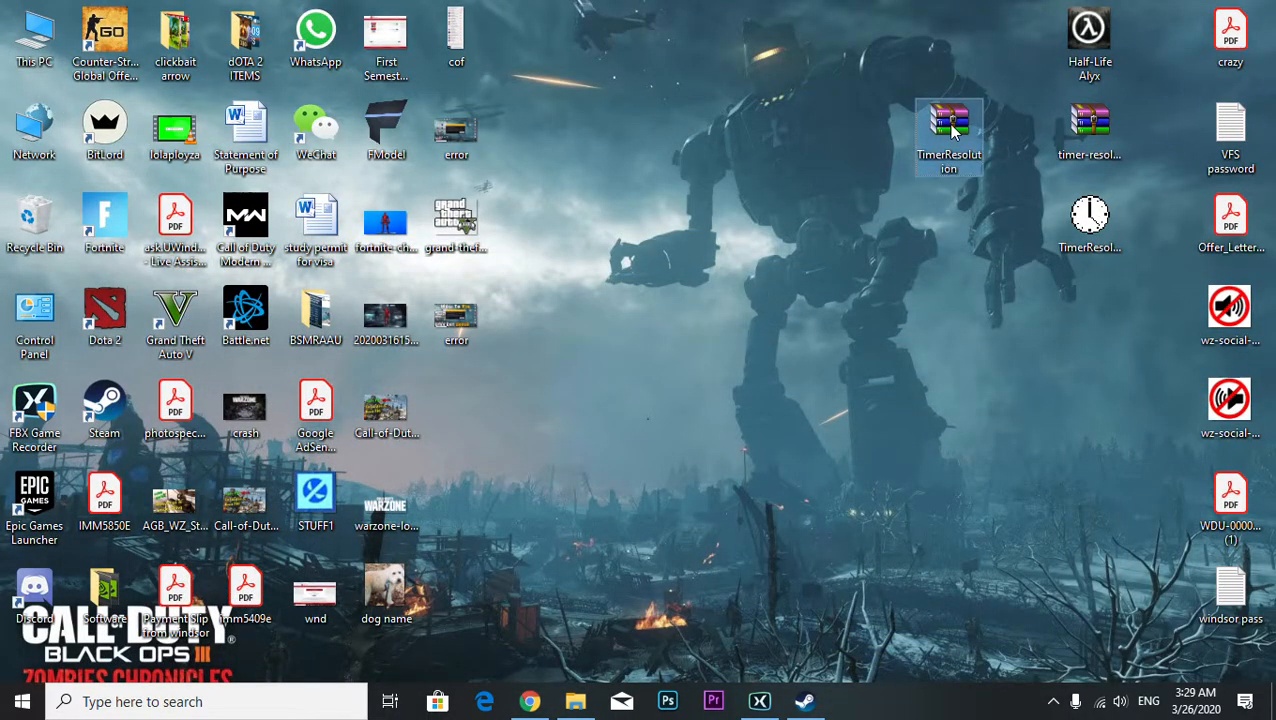
key("Delete")
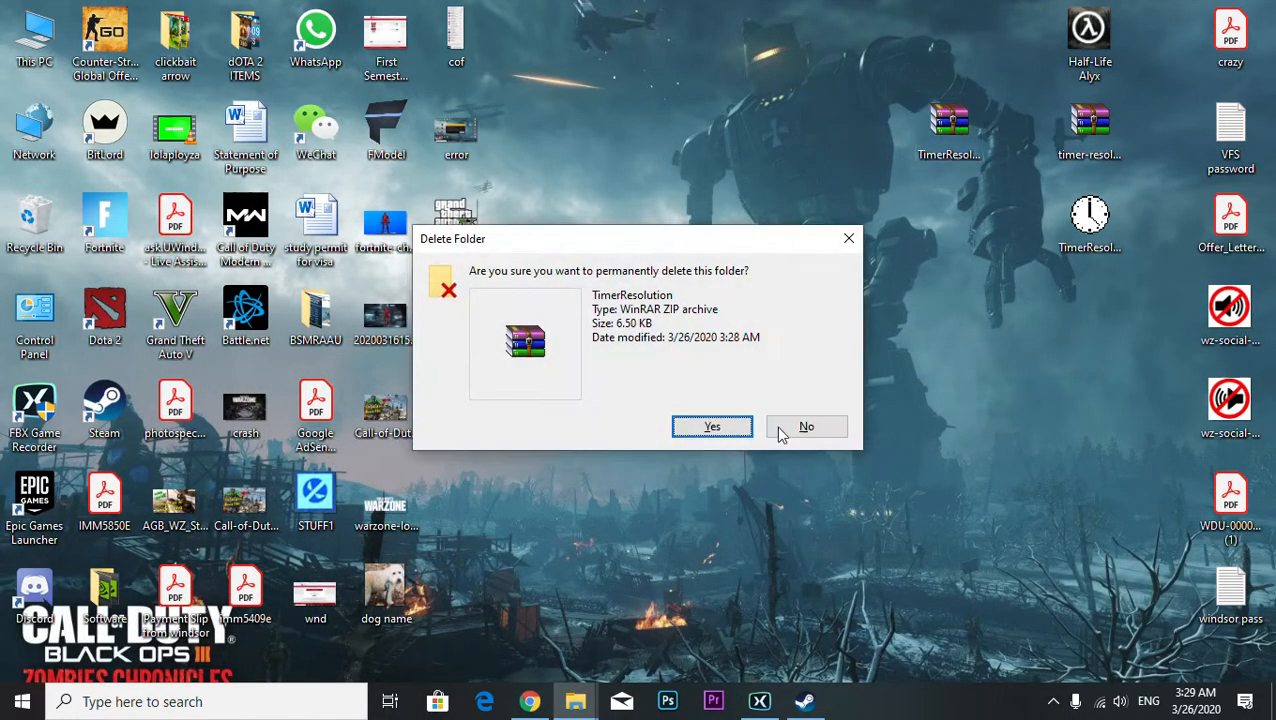
left_click(806, 426)
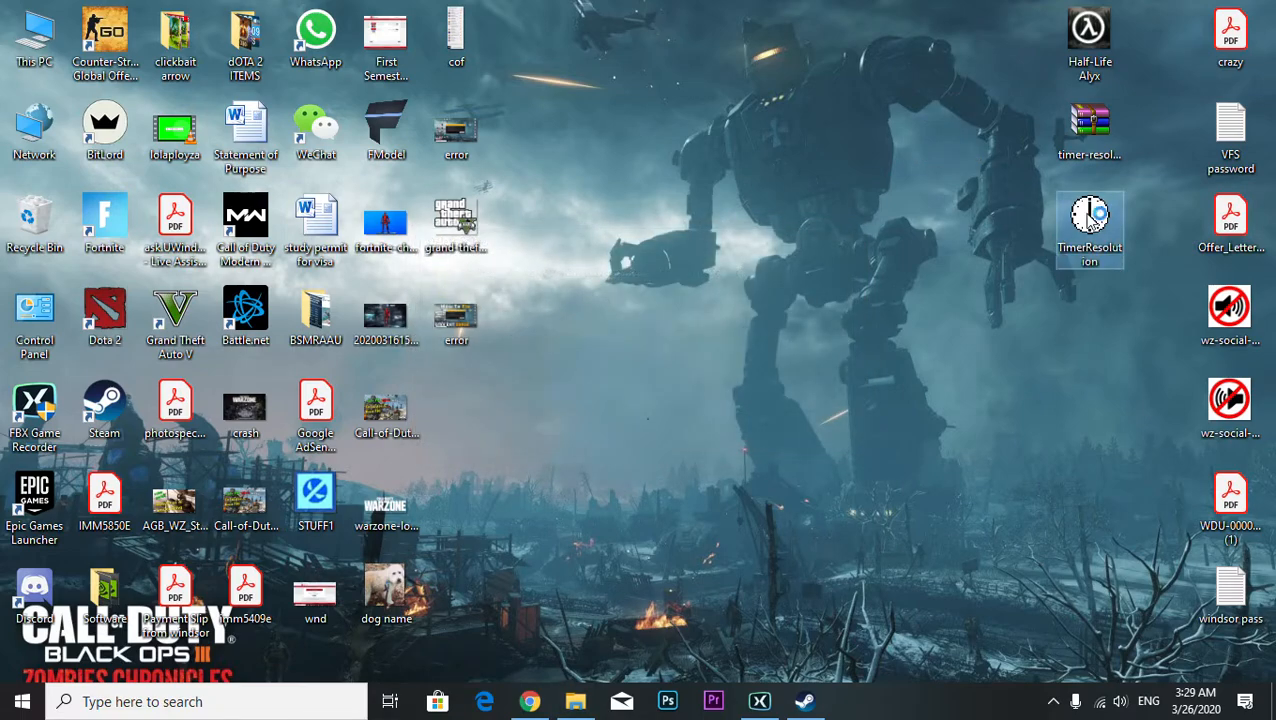
Run TimerResolution.exe, set Maximum resolution (0.499 ms), then close its window.
double_click(1089, 222)
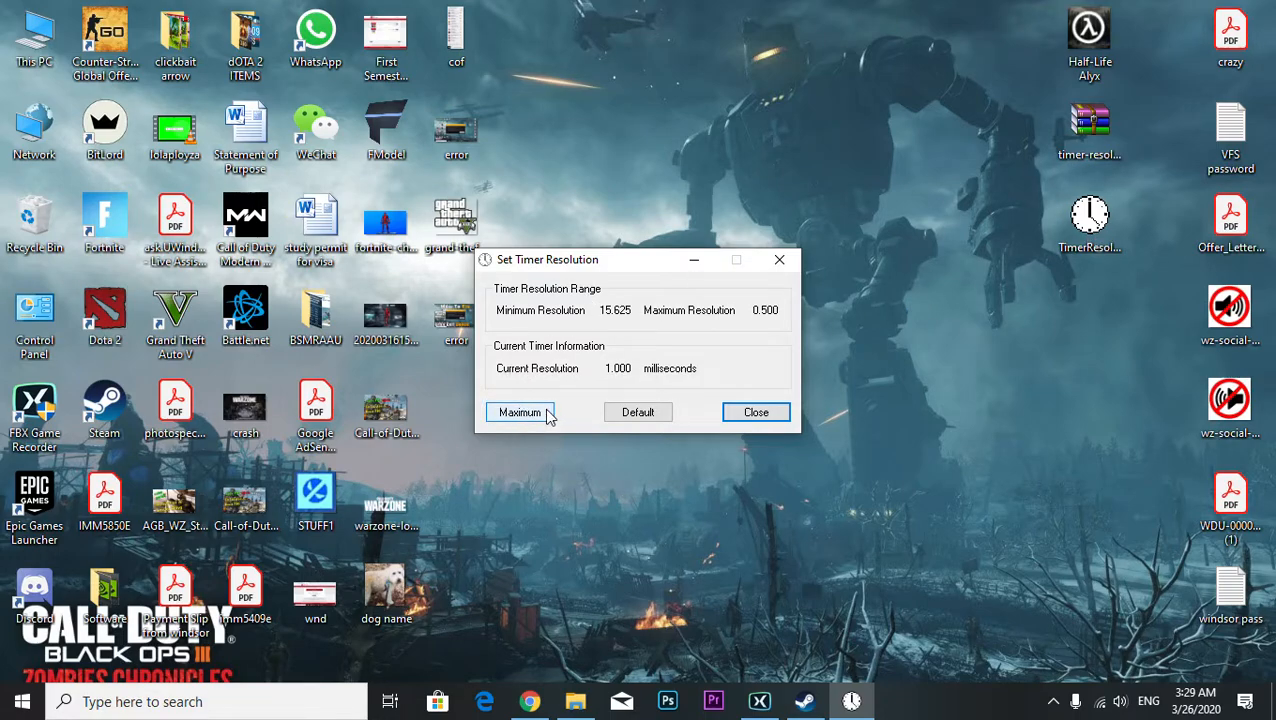
left_click(519, 412)
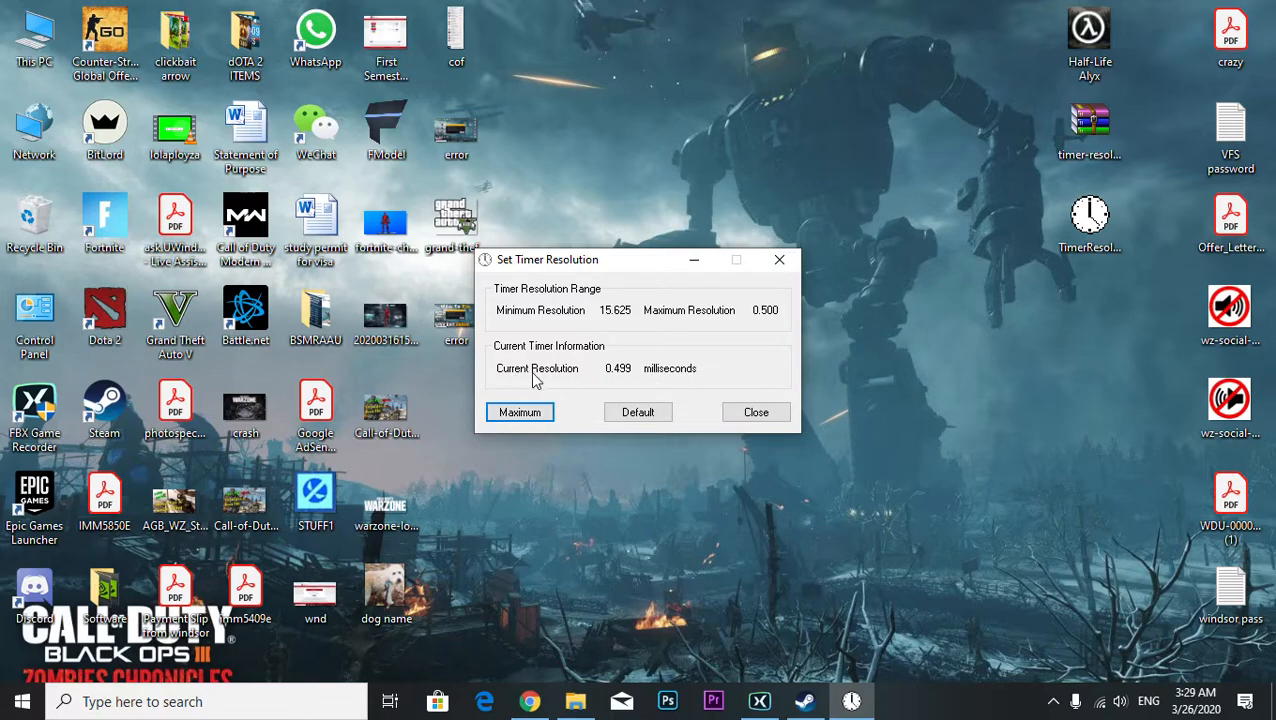
mouse_move(633, 375)
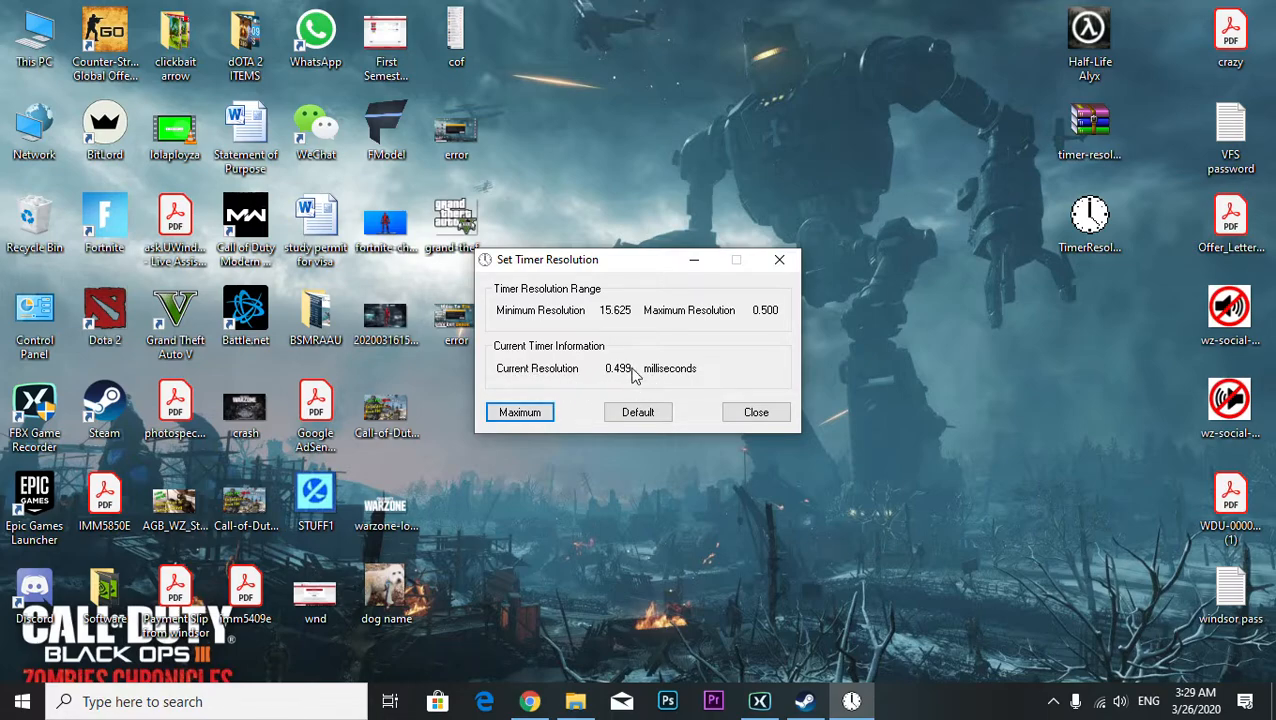
mouse_move(690, 375)
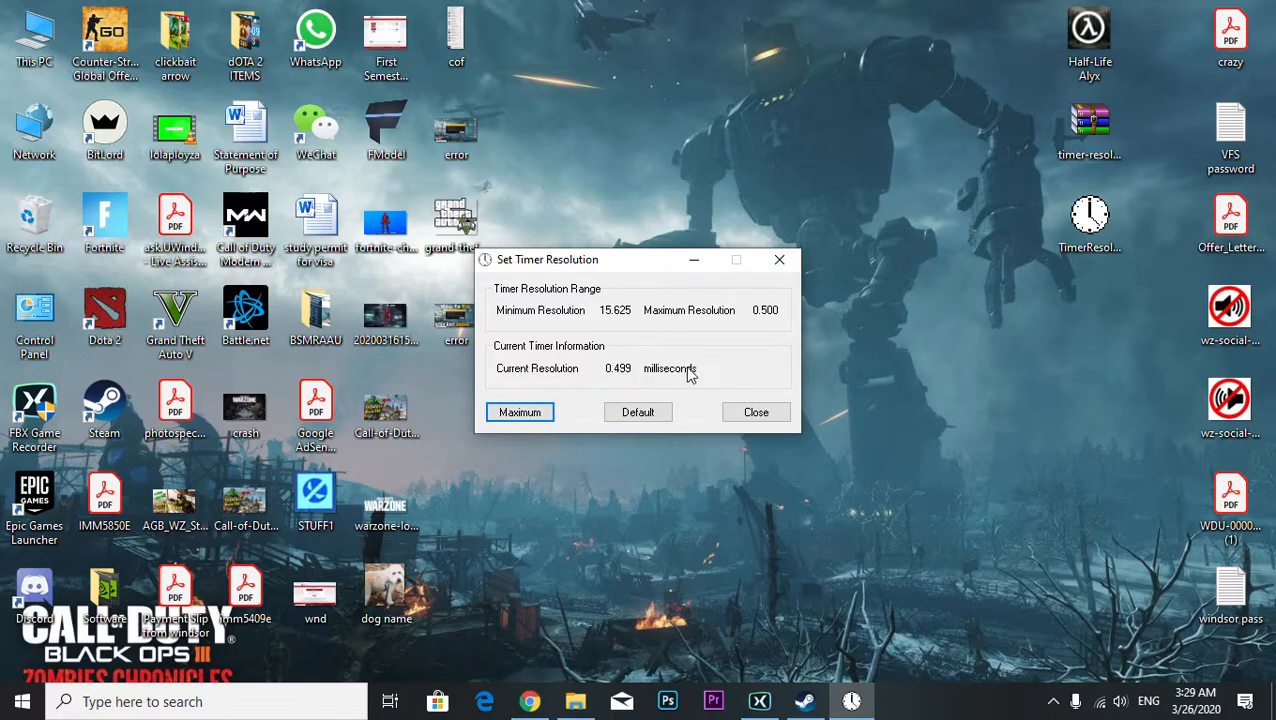
mouse_move(565, 372)
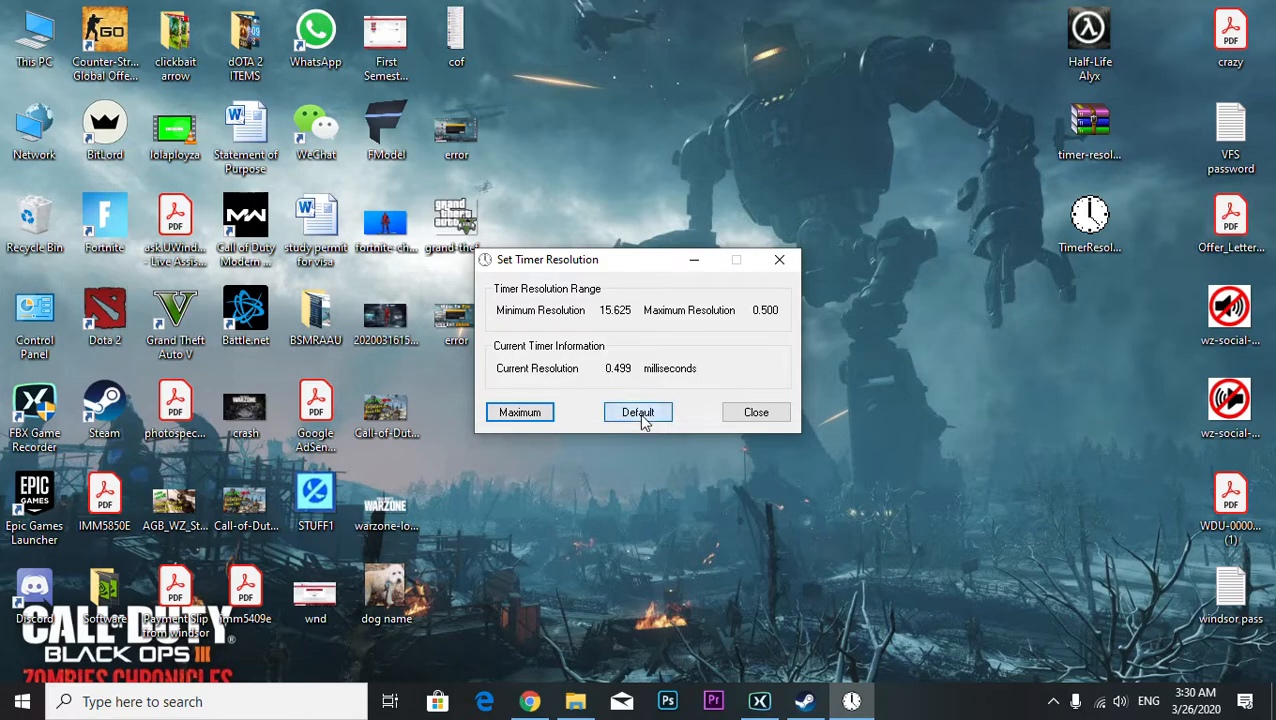
left_click(638, 412)
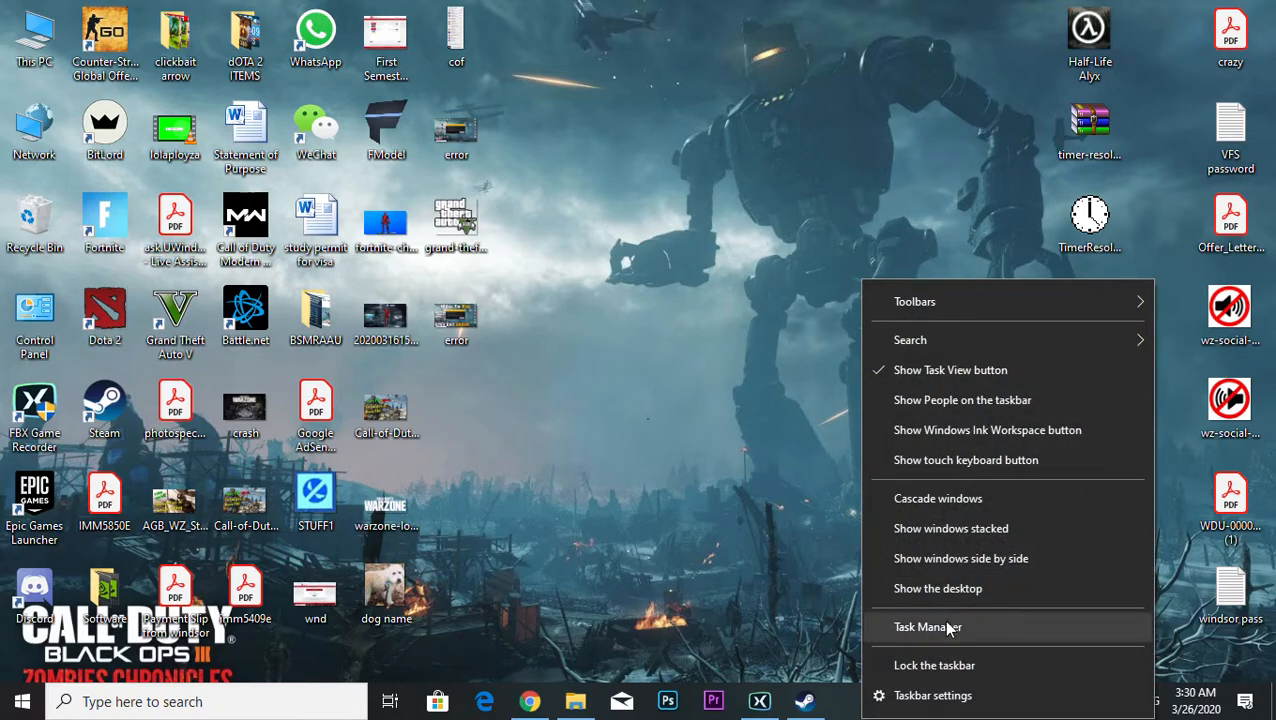
left_click(927, 627)
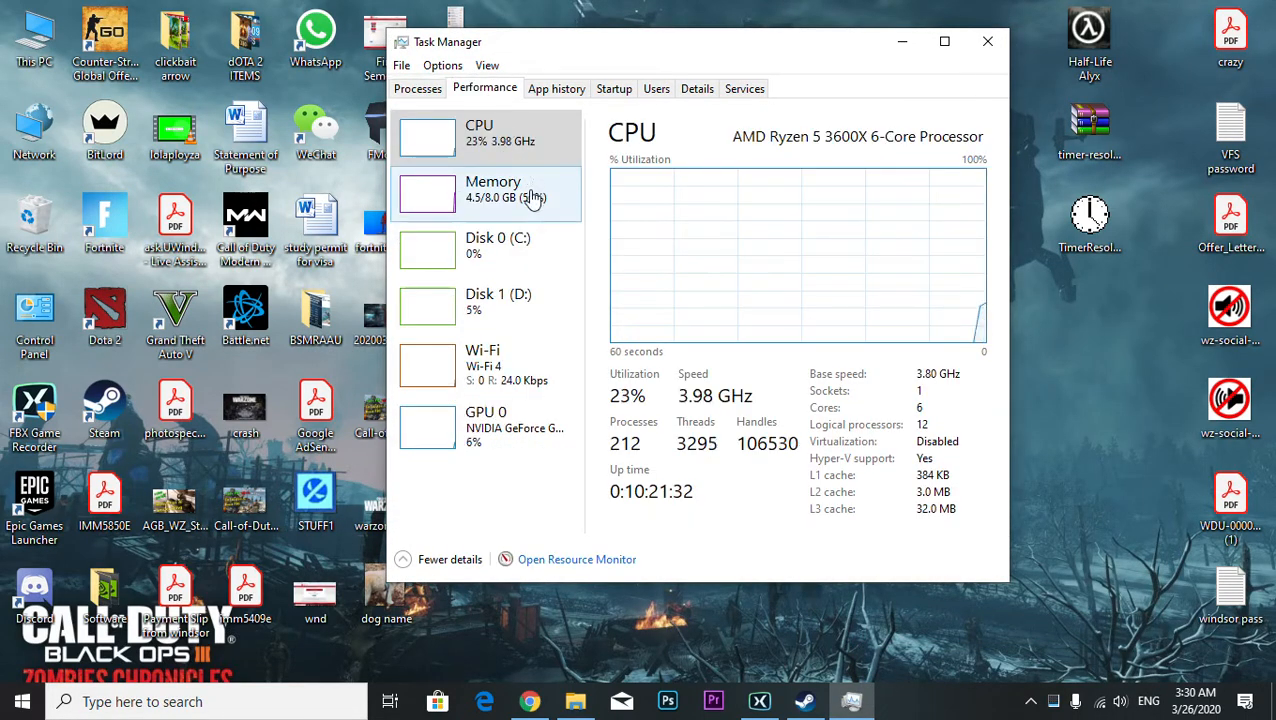
left_click(556, 88)
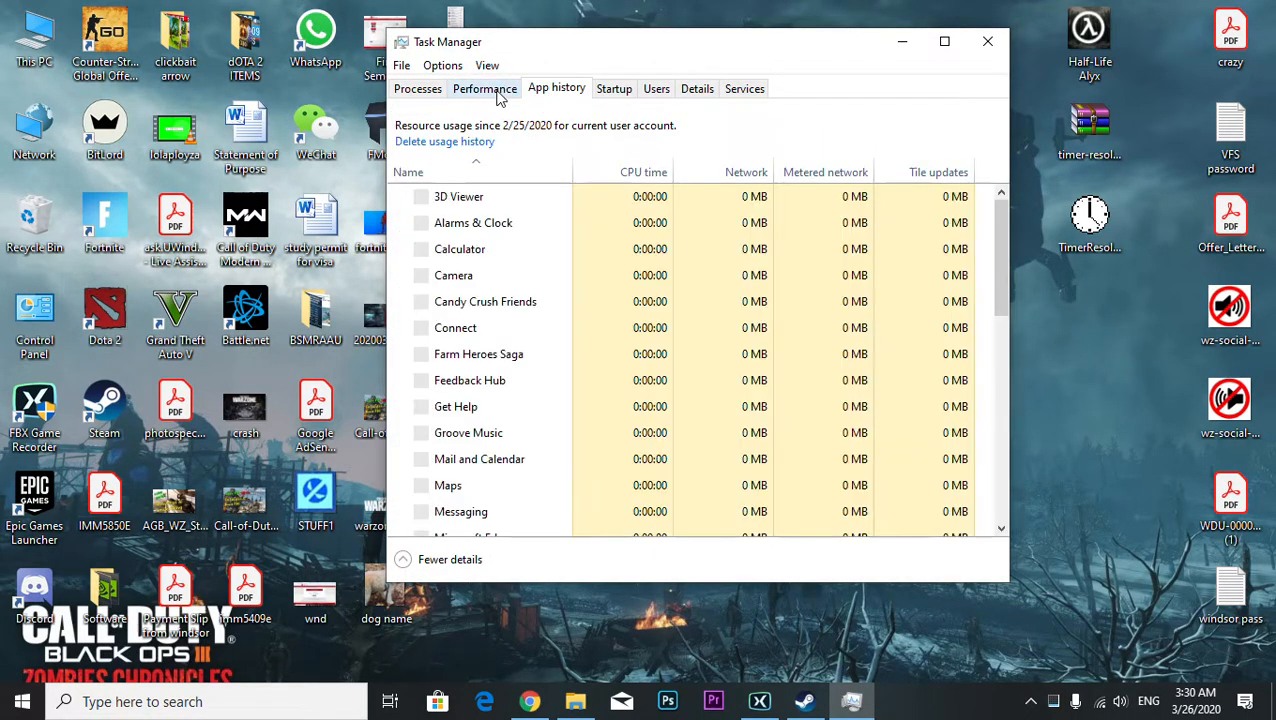
left_click(485, 88)
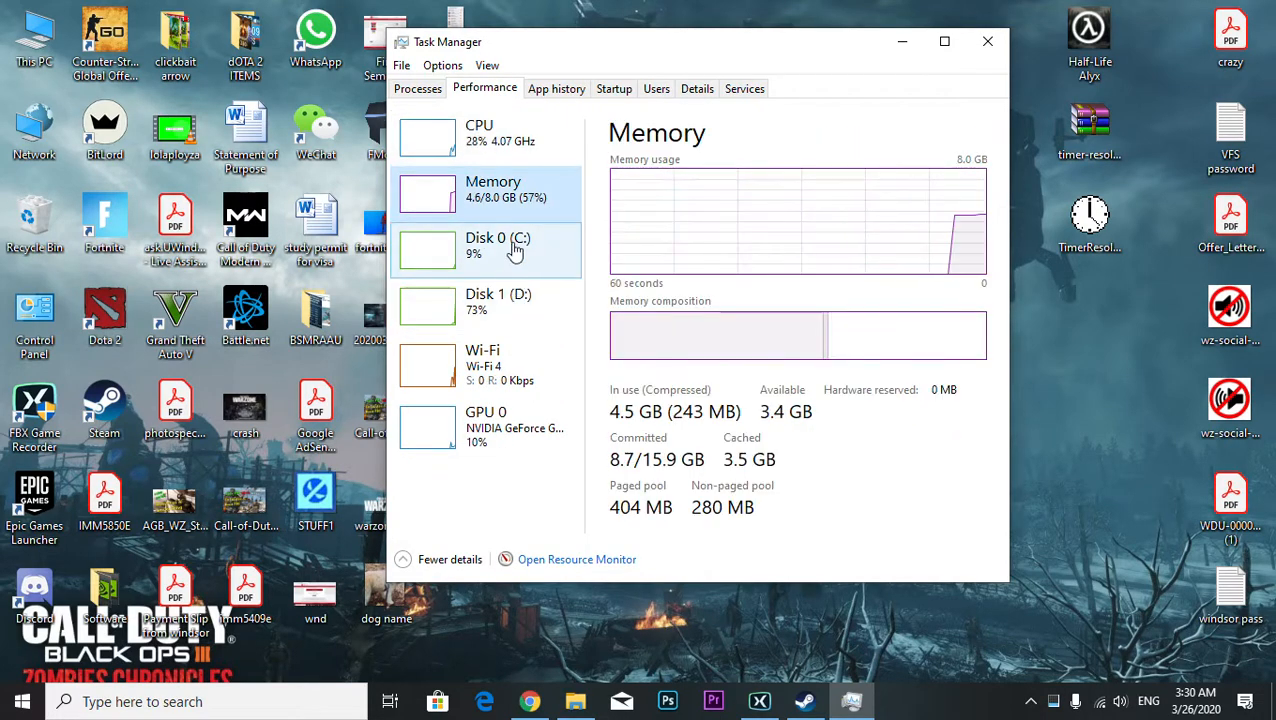
left_click(490, 245)
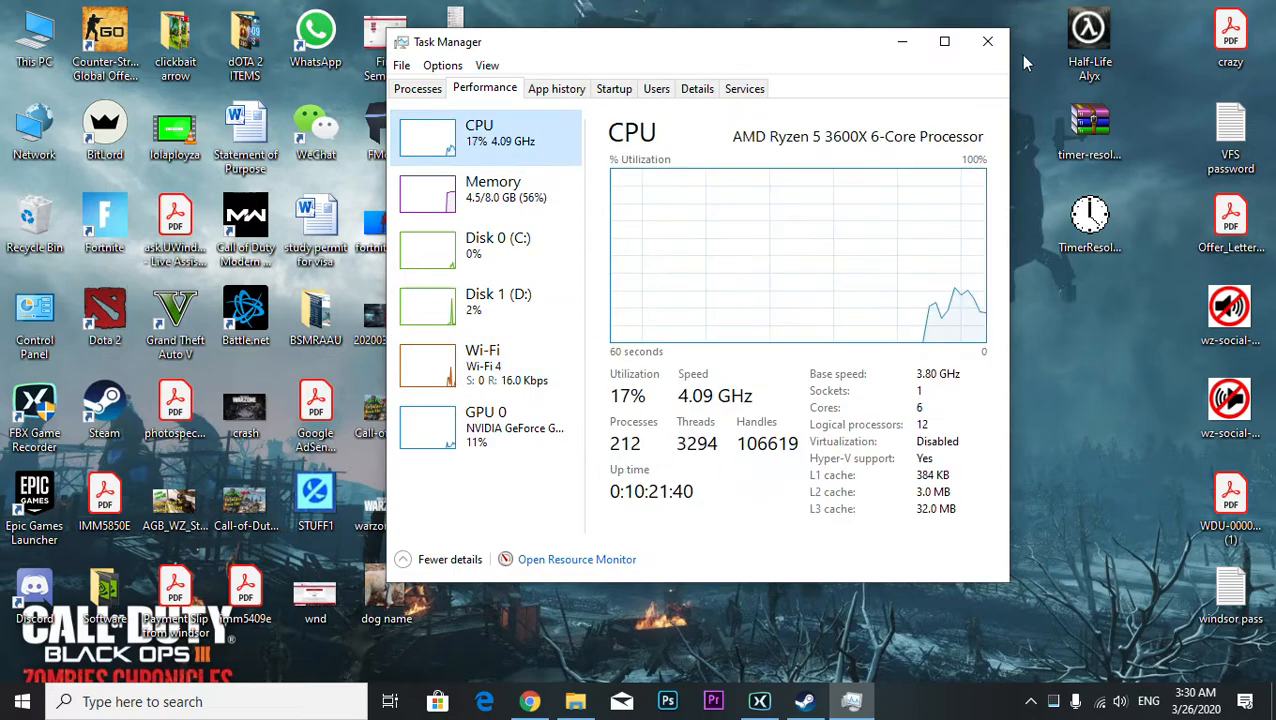
left_click(988, 41)
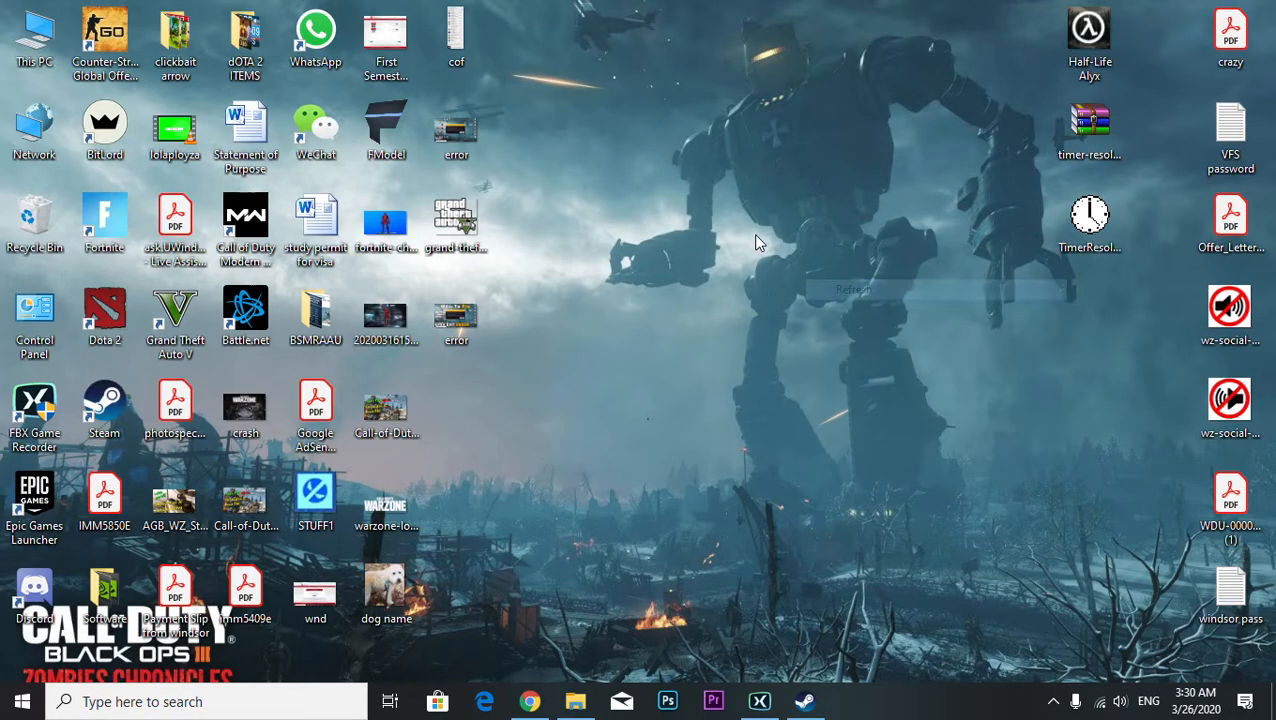